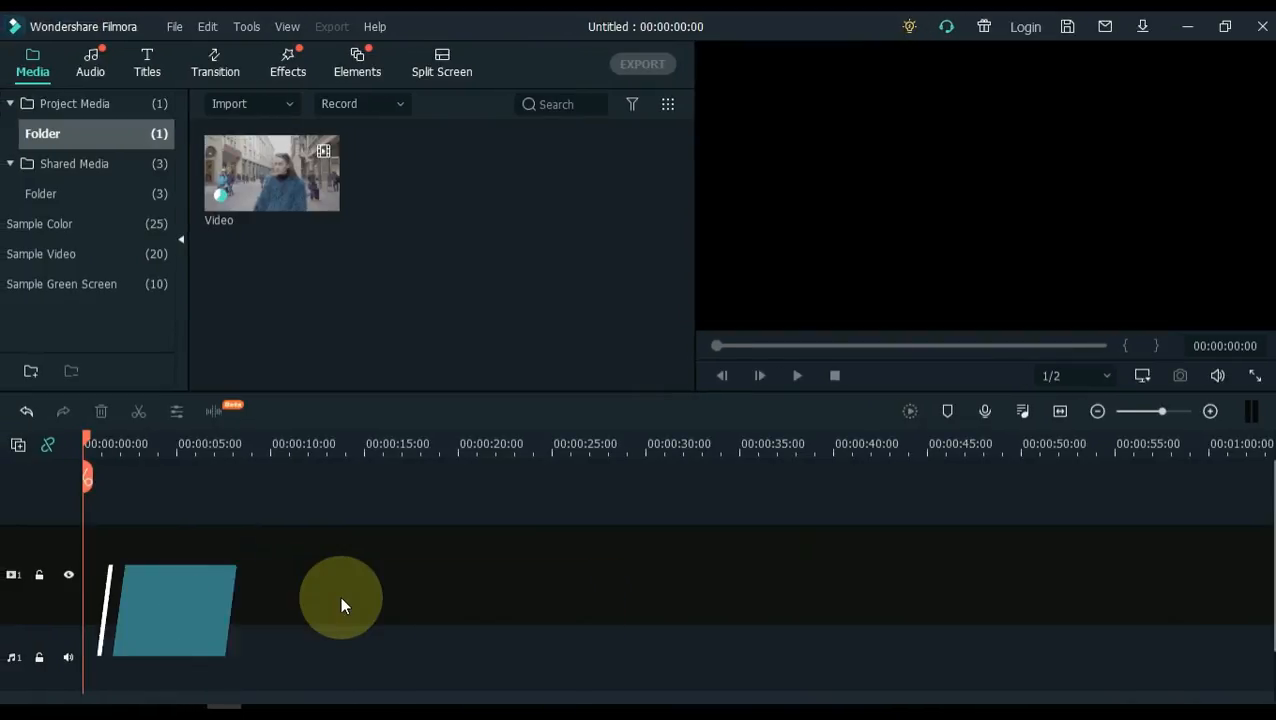
Step: Place the street video clip from the media library onto the timeline's video track
{"action": "left_click_drag", "start_coordinate": [170, 610], "coordinate": [264, 190]}
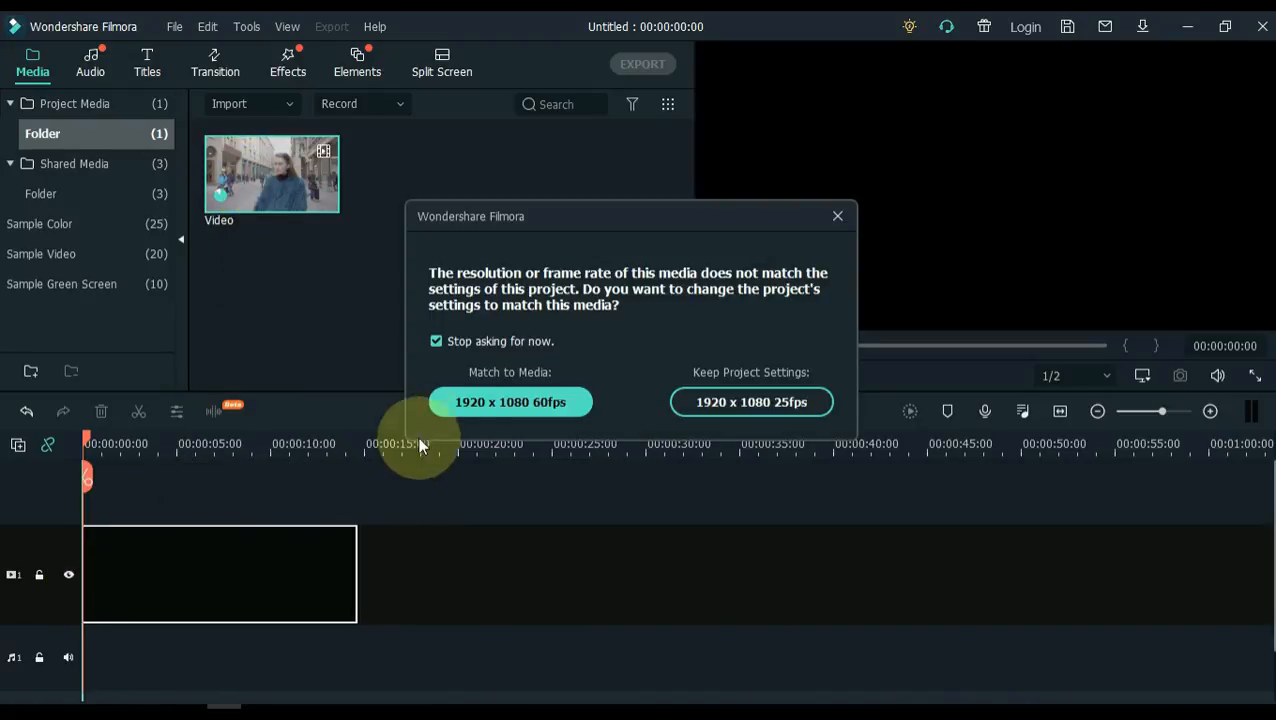
Step: Match the project to 1920x1080 60fps and play the clip through in the preview
{"action": "left_click", "coordinate": [510, 400]}
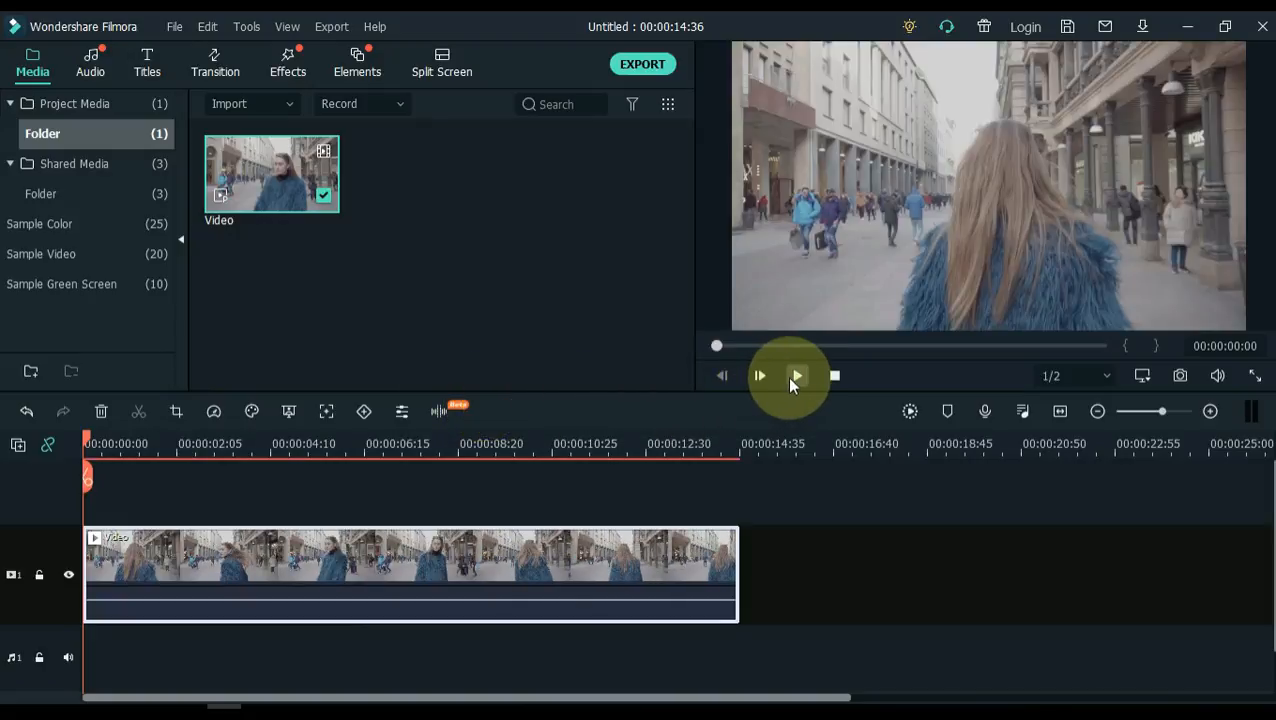
{"action": "left_click", "coordinate": [760, 376]}
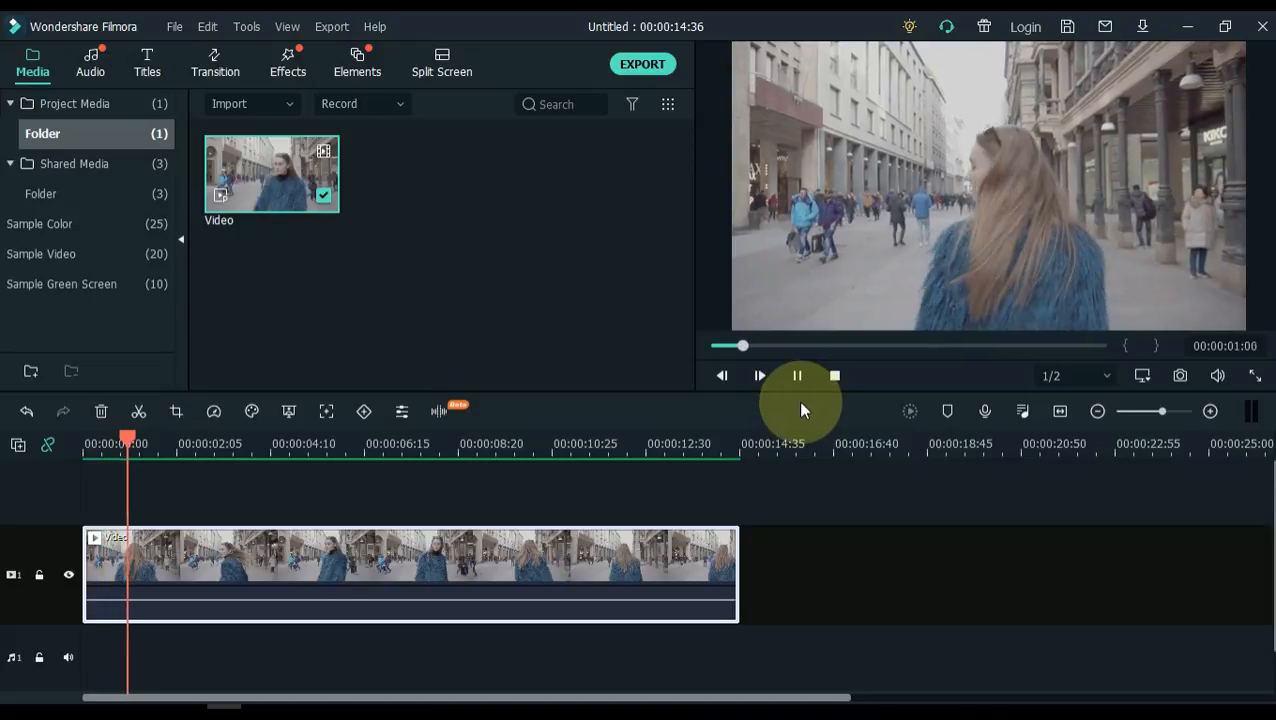
{"action": "left_click", "coordinate": [1256, 376]}
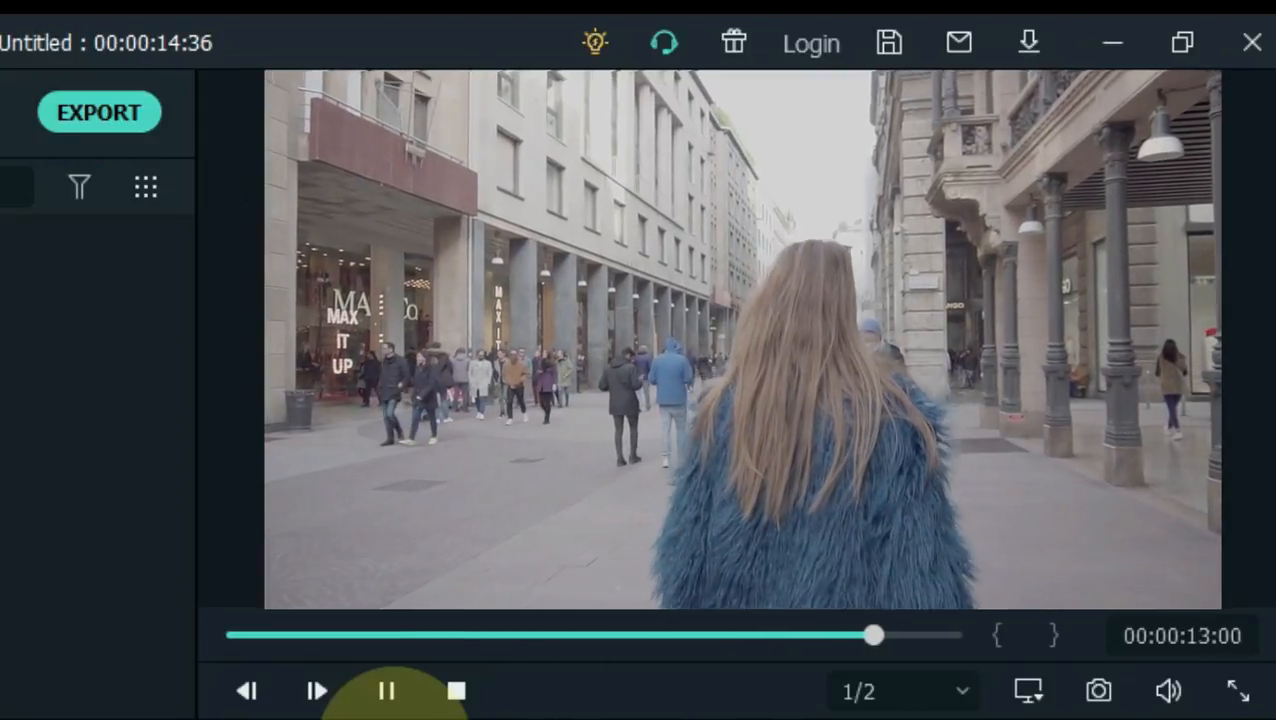
{"action": "left_click", "coordinate": [1238, 690]}
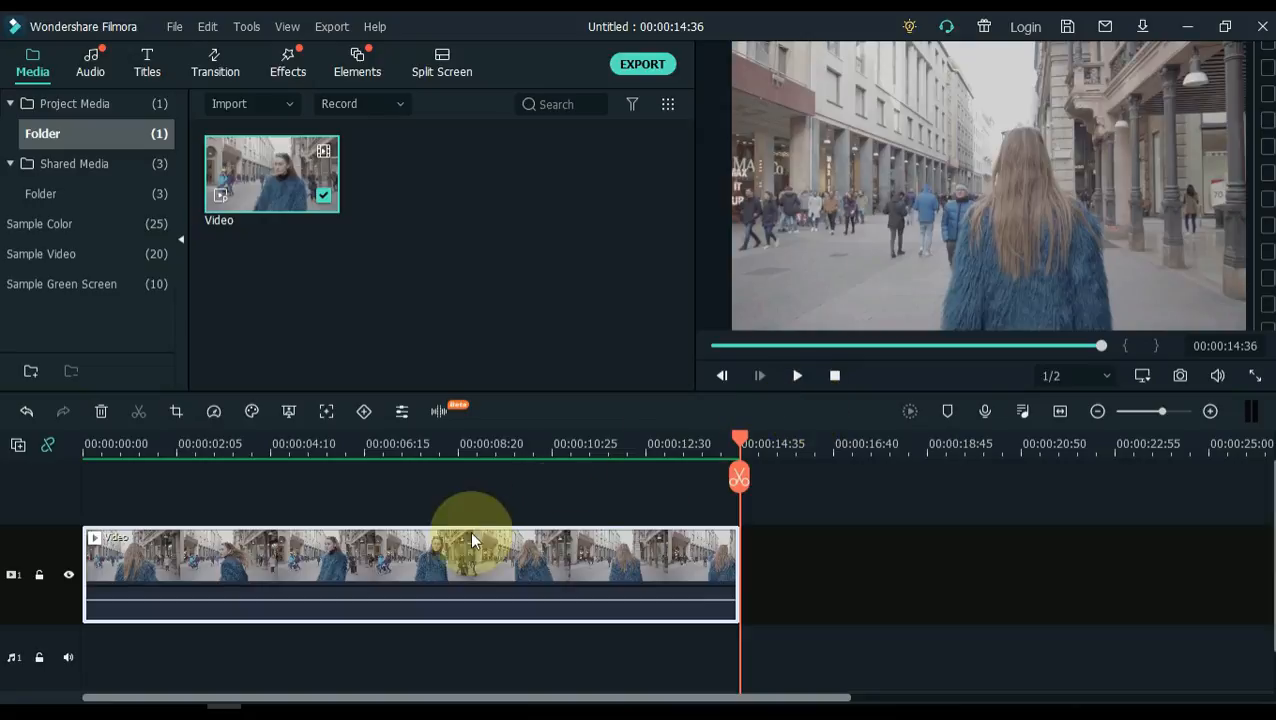
Step: Bring up the clip's Animation > Customize keyframe controls
{"action": "double_click", "coordinate": [410, 560]}
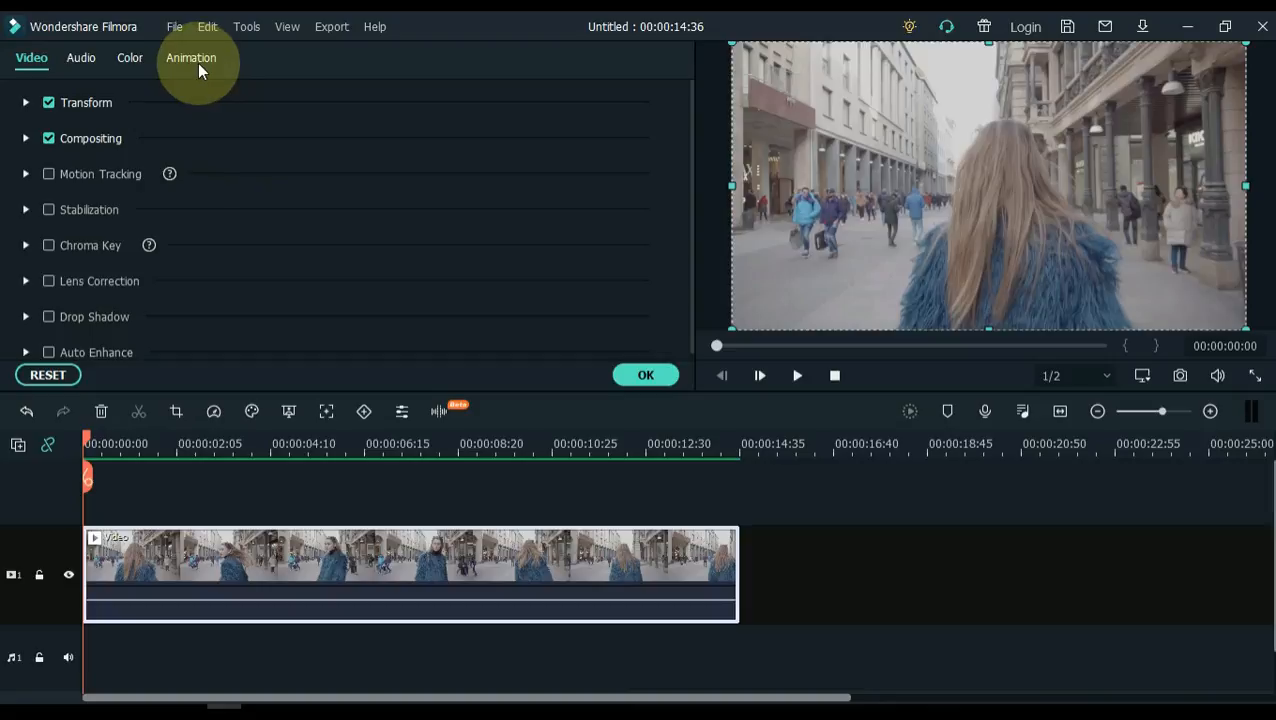
{"action": "left_click", "coordinate": [192, 56]}
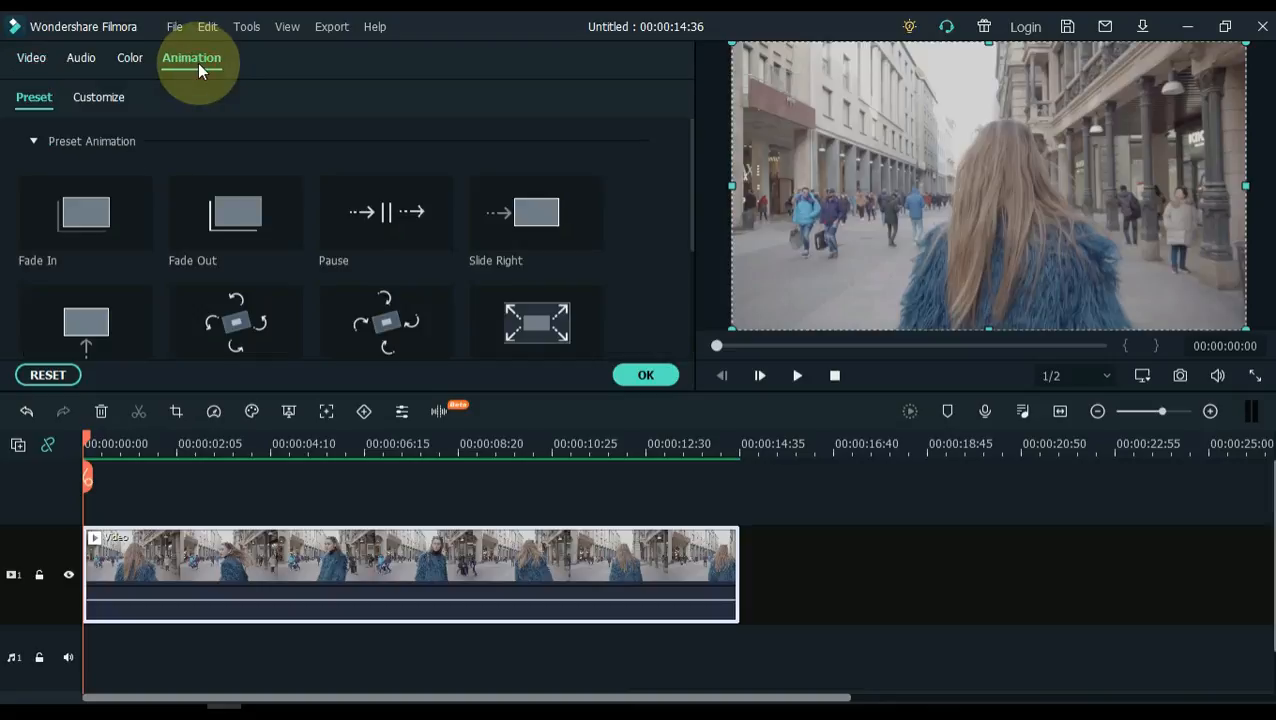
{"action": "left_click", "coordinate": [98, 96]}
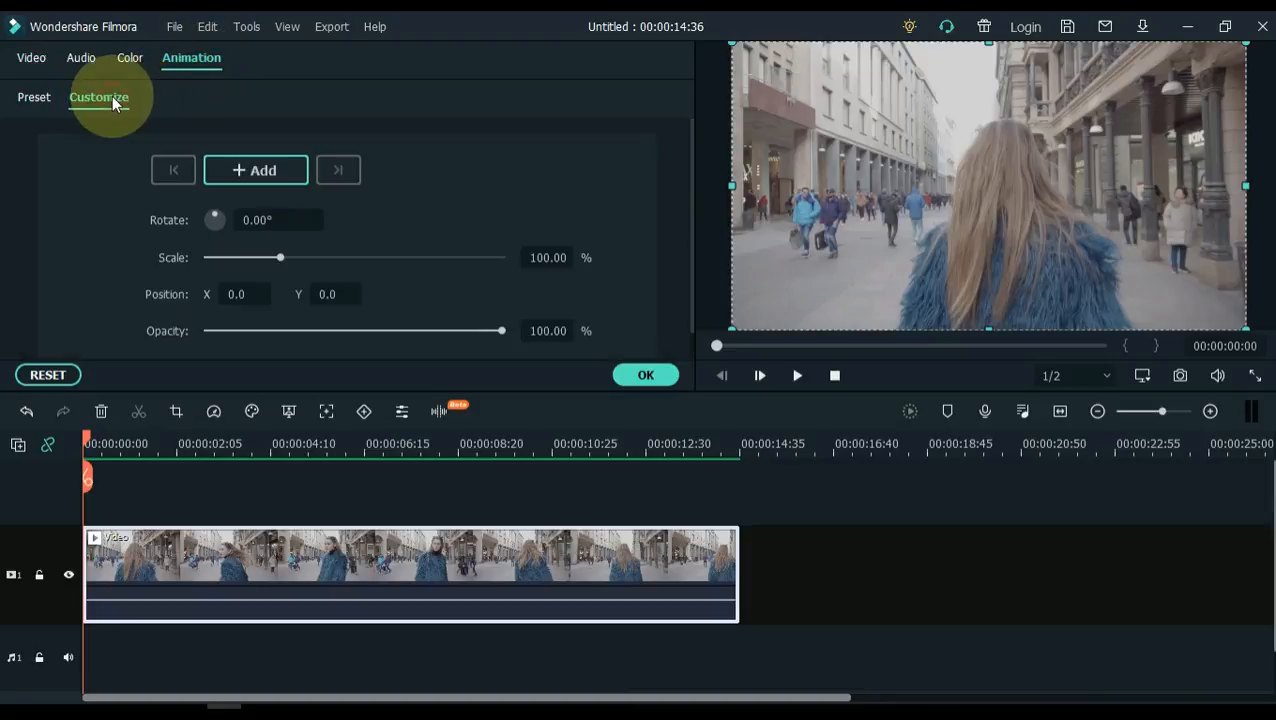
{"action": "mouse_move", "coordinate": [194, 140]}
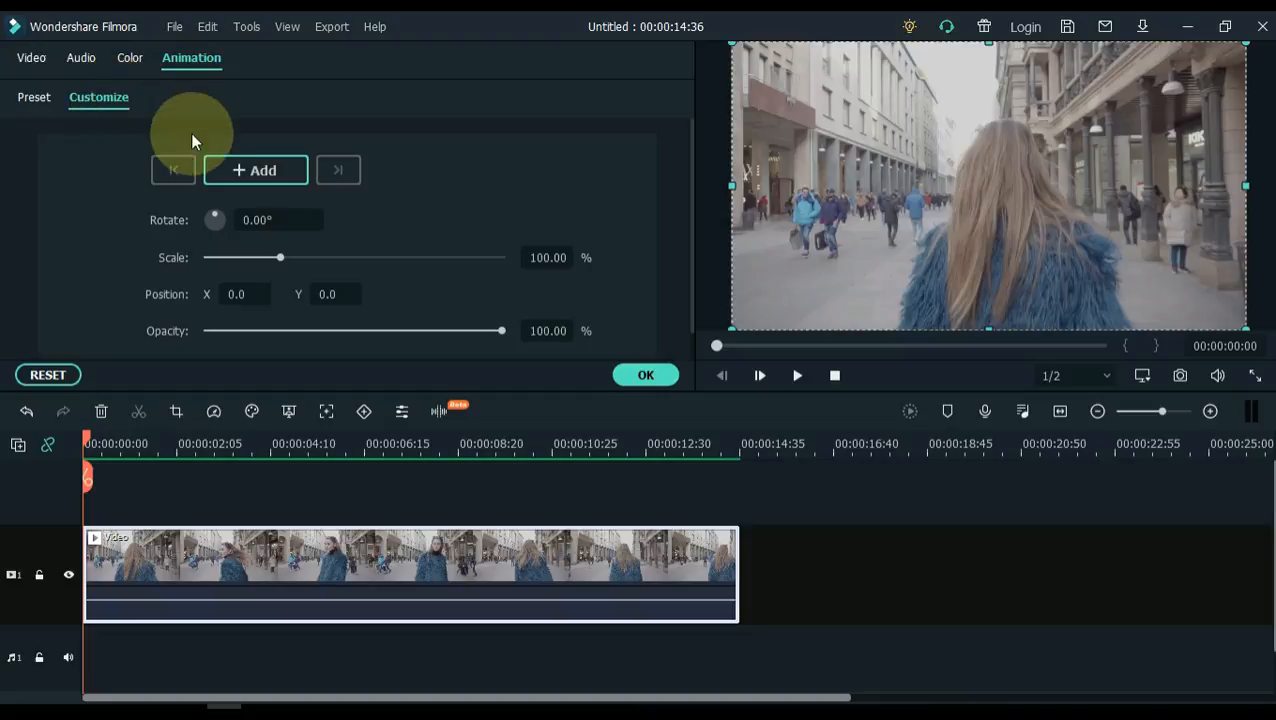
{"action": "mouse_move", "coordinate": [280, 260]}
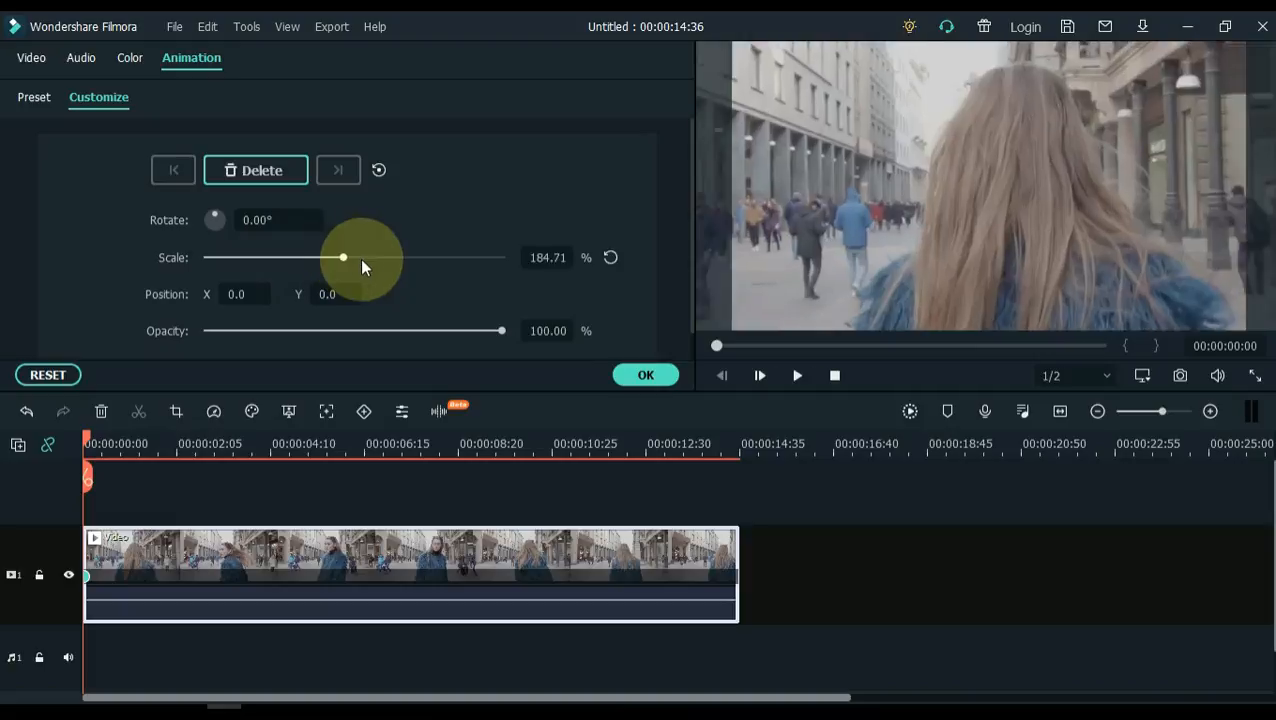
Step: Set the starting keyframe to 400% scale and about 179.99° rotation
{"action": "left_click_drag", "start_coordinate": [344, 256], "coordinate": [502, 256]}
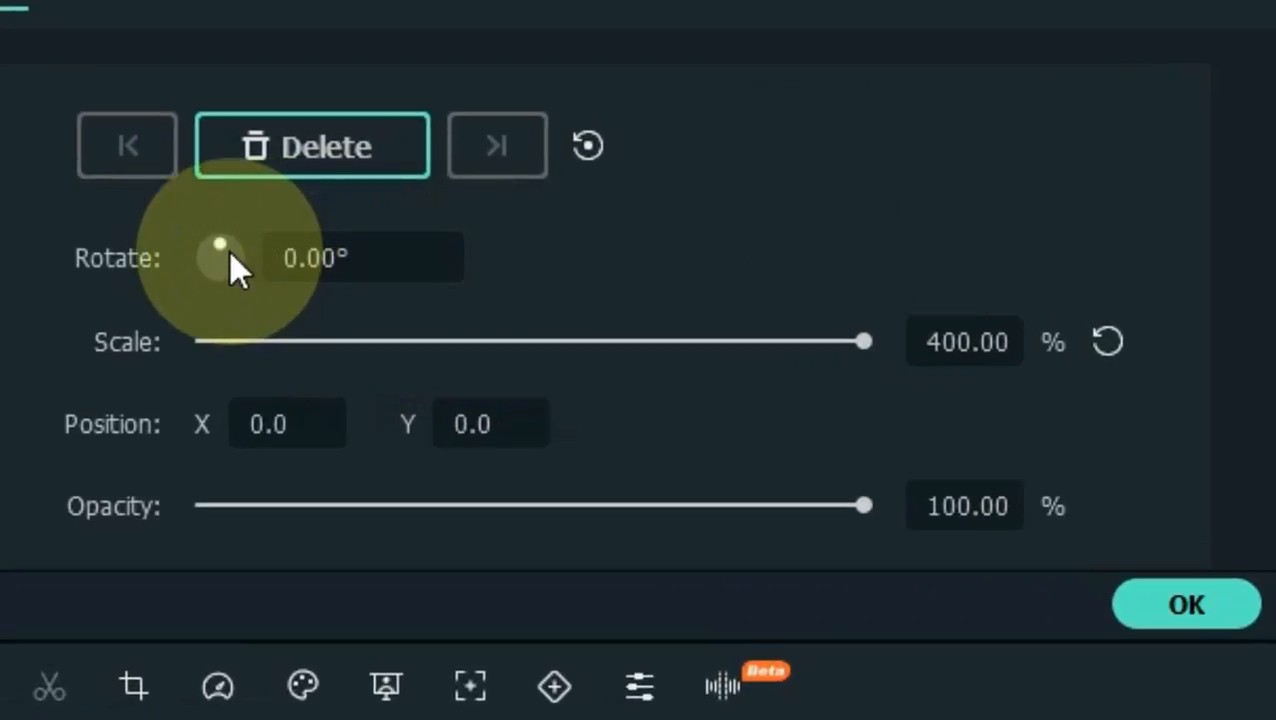
{"action": "mouse_move", "coordinate": [244, 276]}
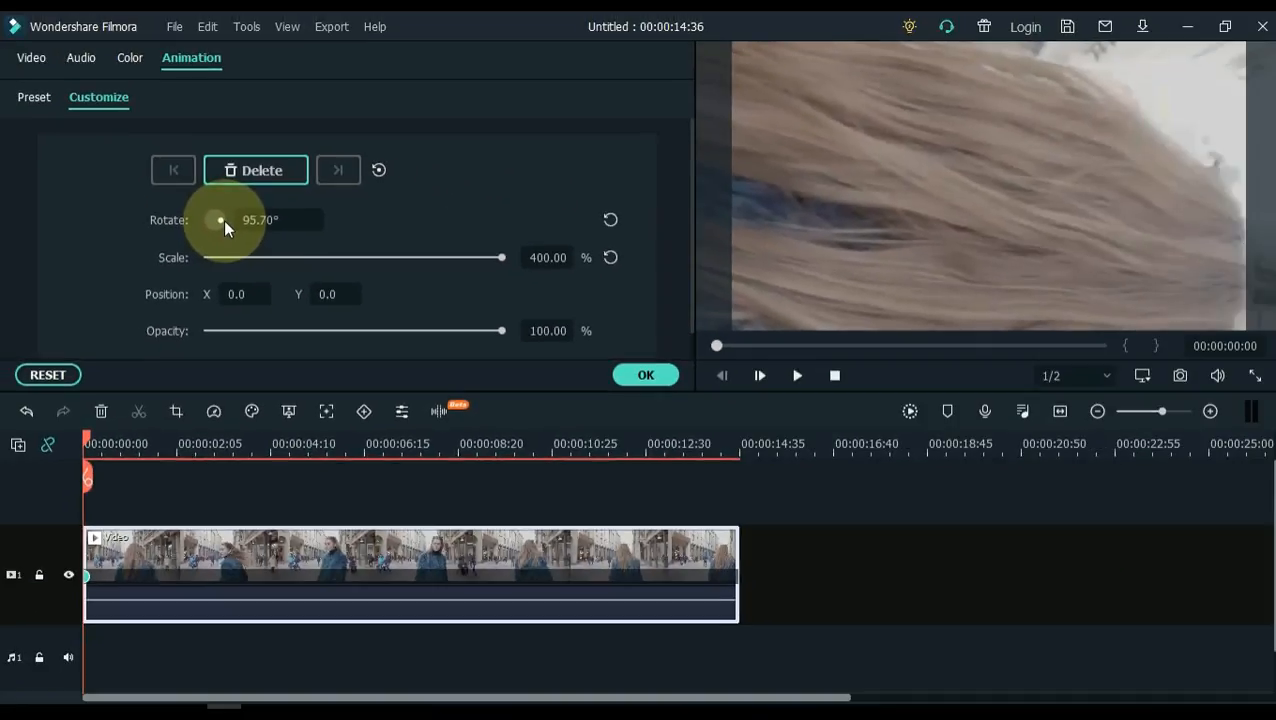
{"action": "left_click_drag", "start_coordinate": [220, 220], "coordinate": [222, 232]}
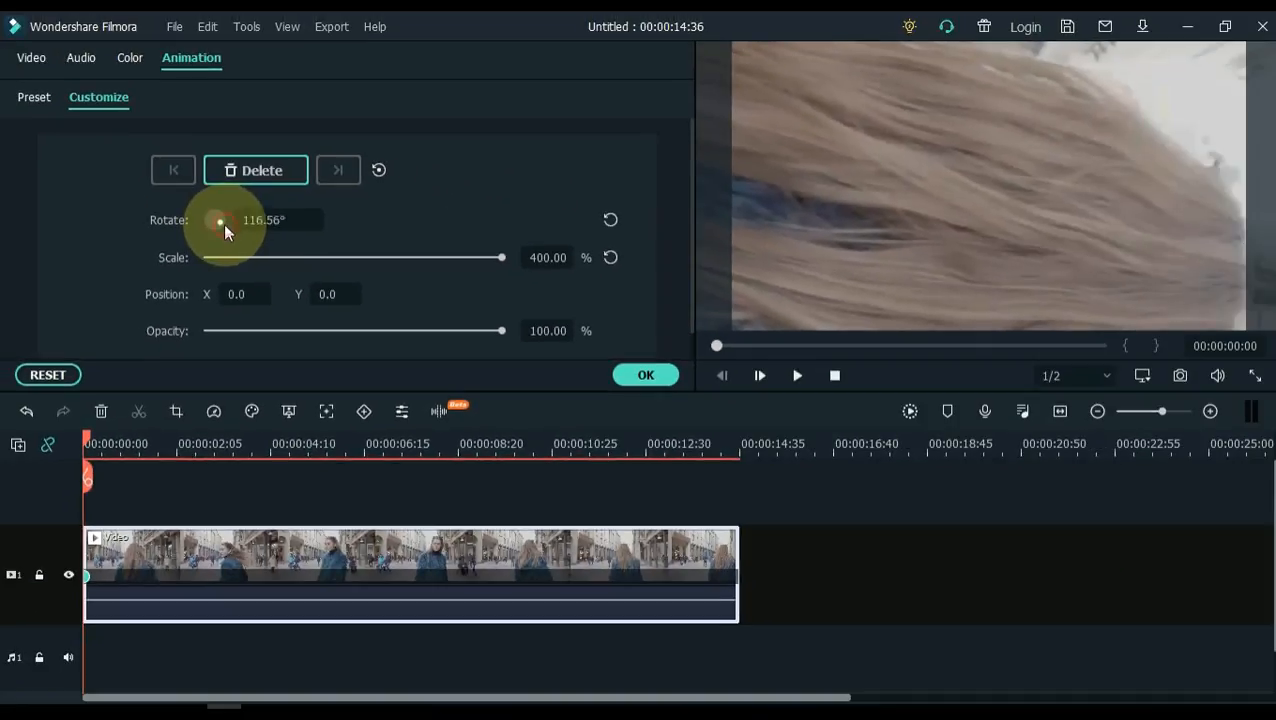
{"action": "left_click_drag", "start_coordinate": [220, 220], "coordinate": [212, 220]}
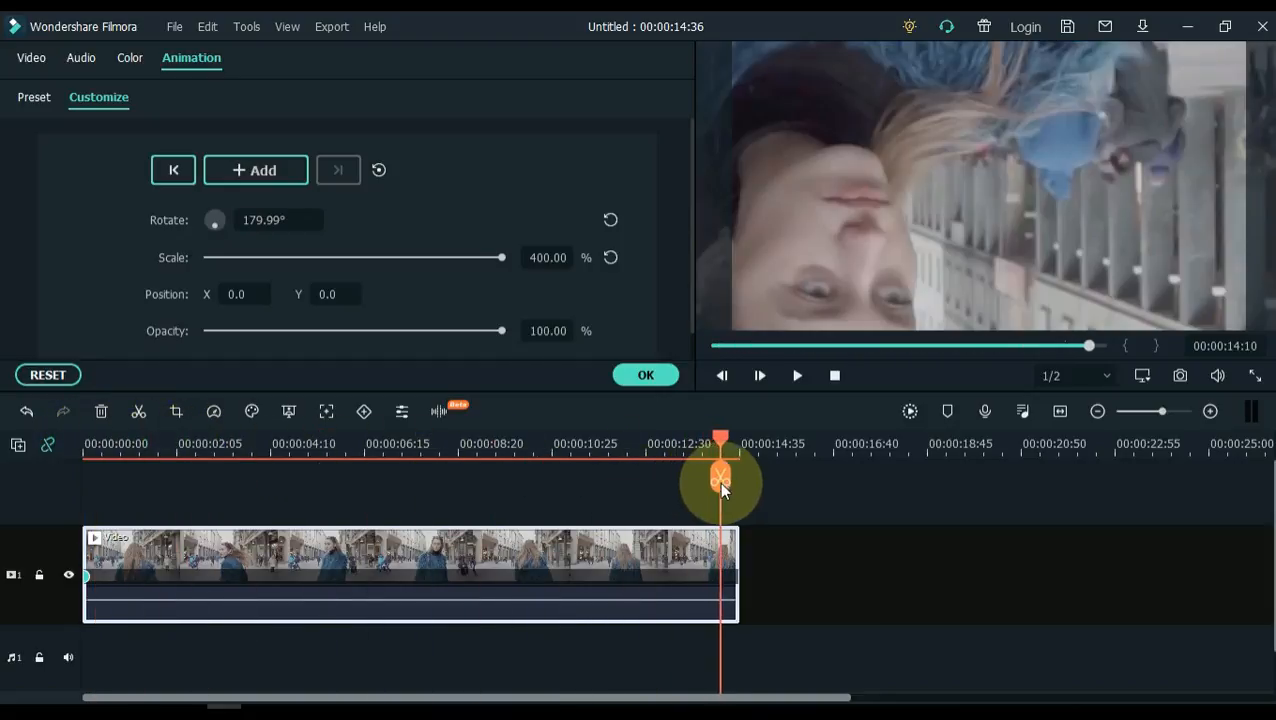
Step: Keyframe the clip end back to normal scale and rotation, then play the spinning zoom
{"action": "left_click_drag", "start_coordinate": [720, 478], "coordinate": [736, 478]}
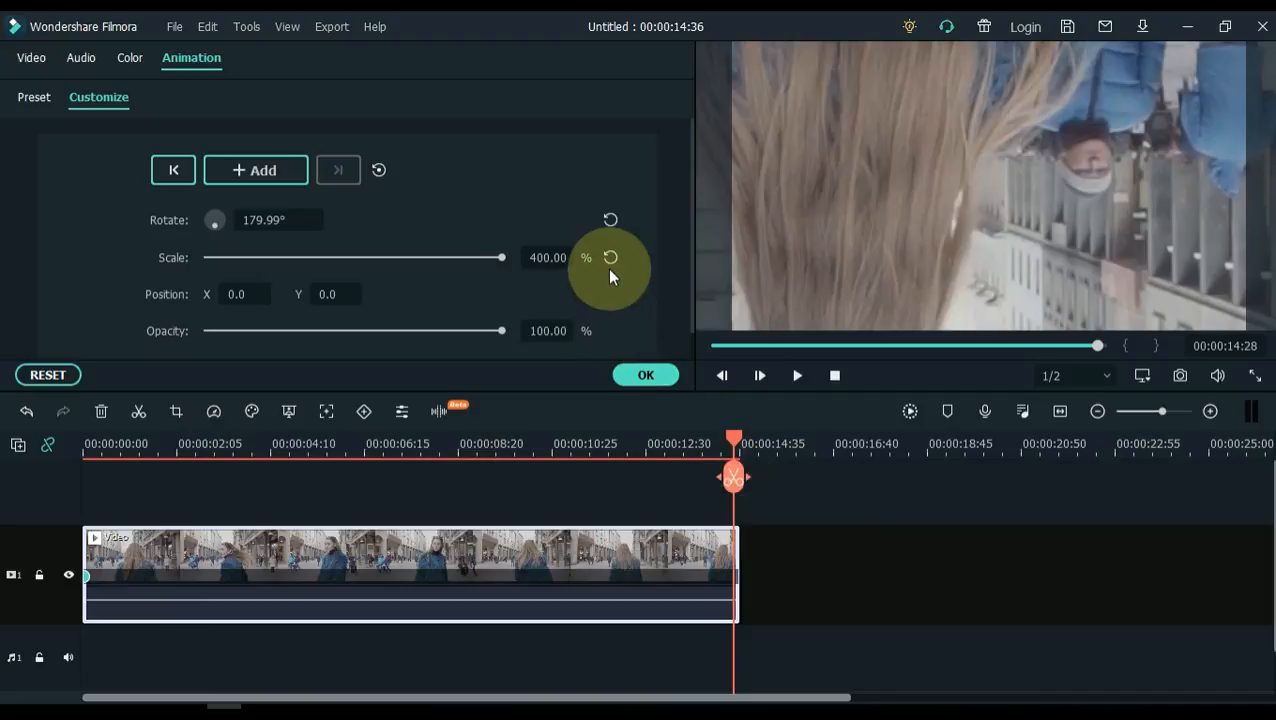
{"action": "mouse_move", "coordinate": [616, 236]}
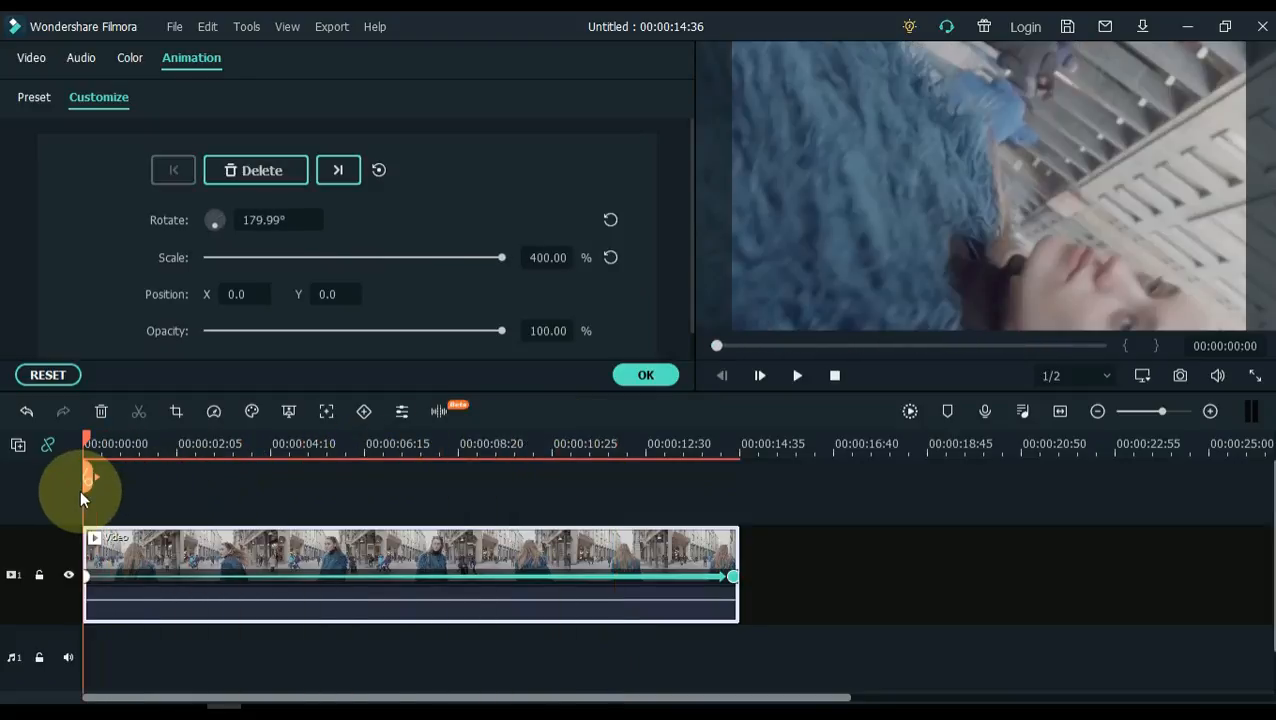
{"action": "left_click", "coordinate": [796, 376]}
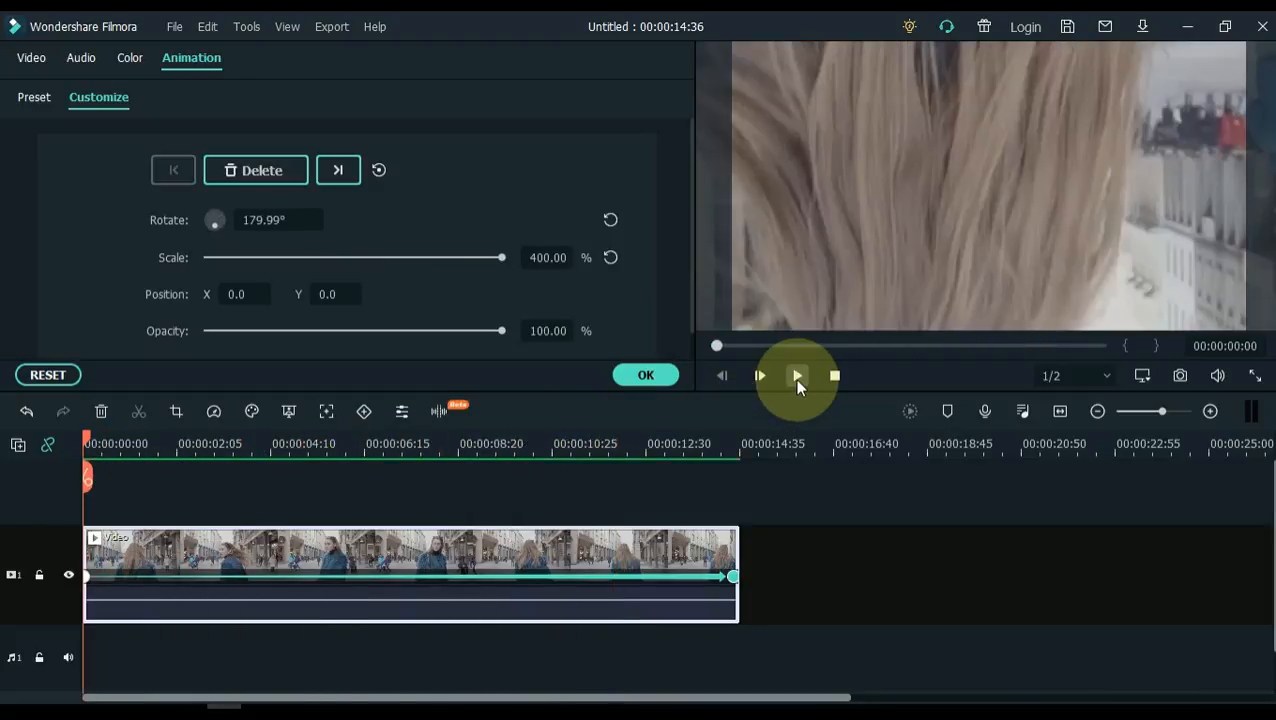
{"action": "left_click", "coordinate": [796, 376]}
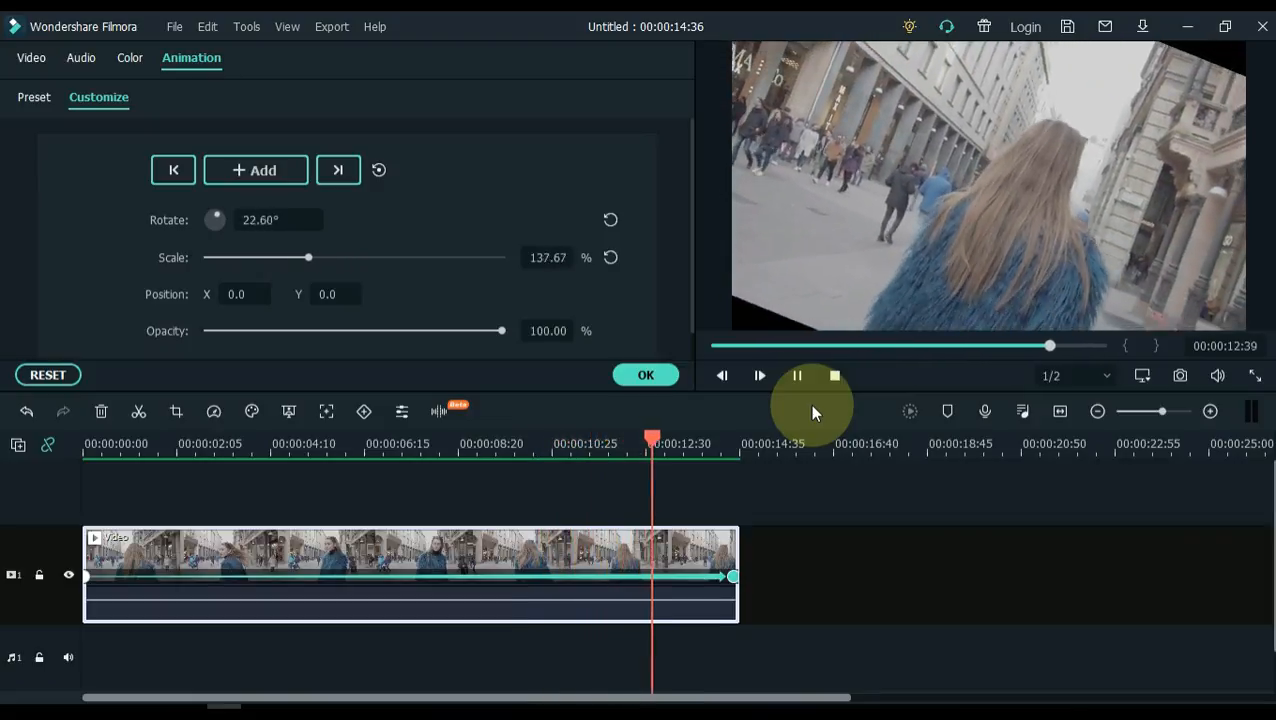
Step: Stop playback and add a keyframe around 9 seconds into the clip
{"action": "left_click", "coordinate": [796, 376]}
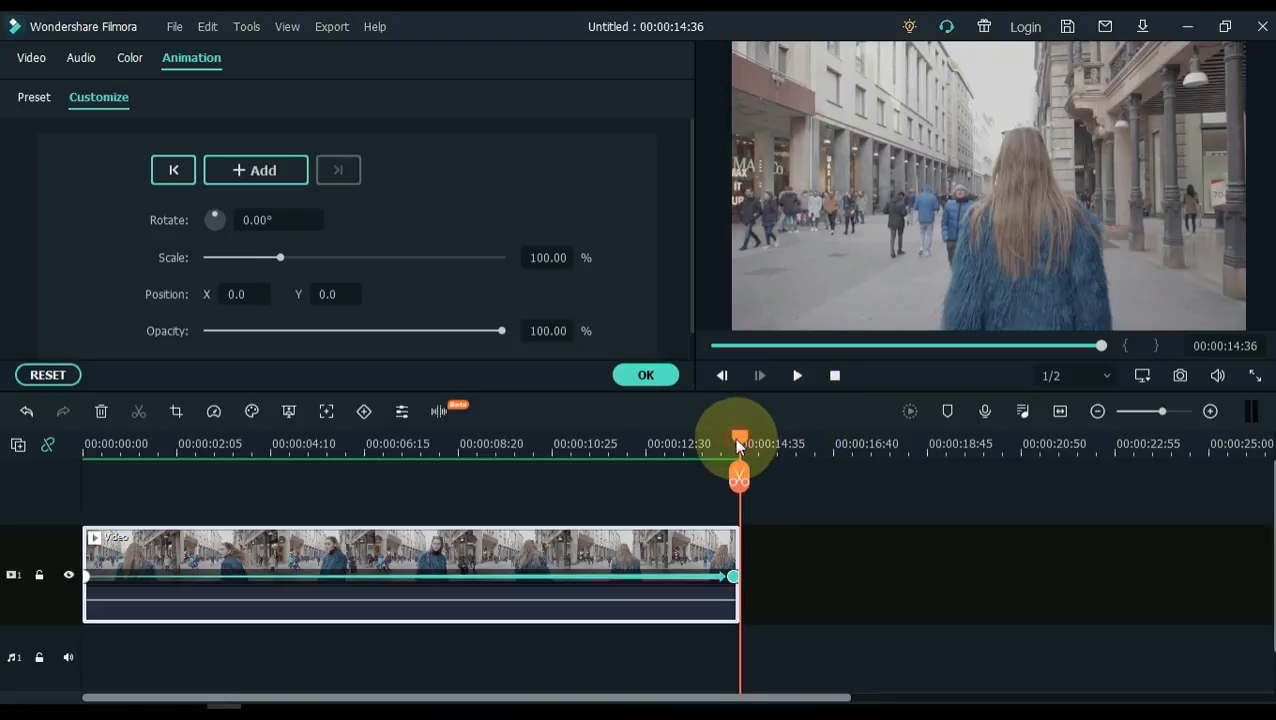
{"action": "left_click_drag", "start_coordinate": [738, 444], "coordinate": [640, 444]}
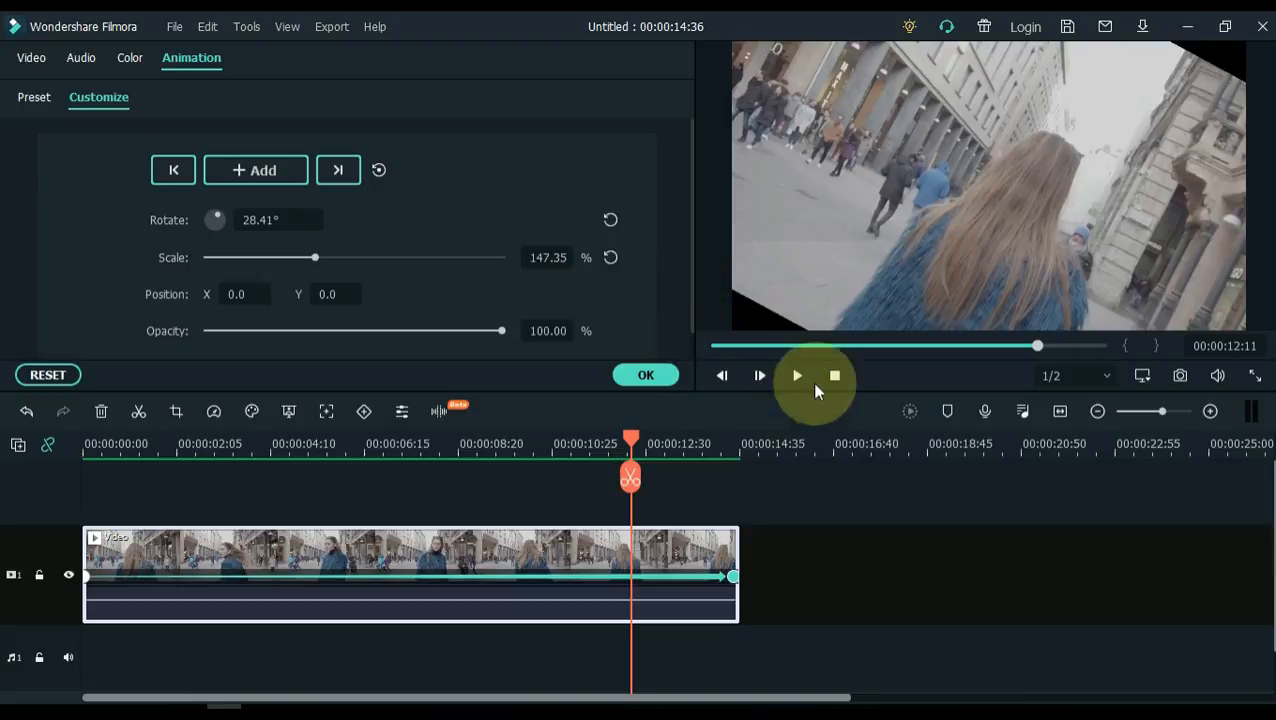
{"action": "mouse_move", "coordinate": [1198, 58]}
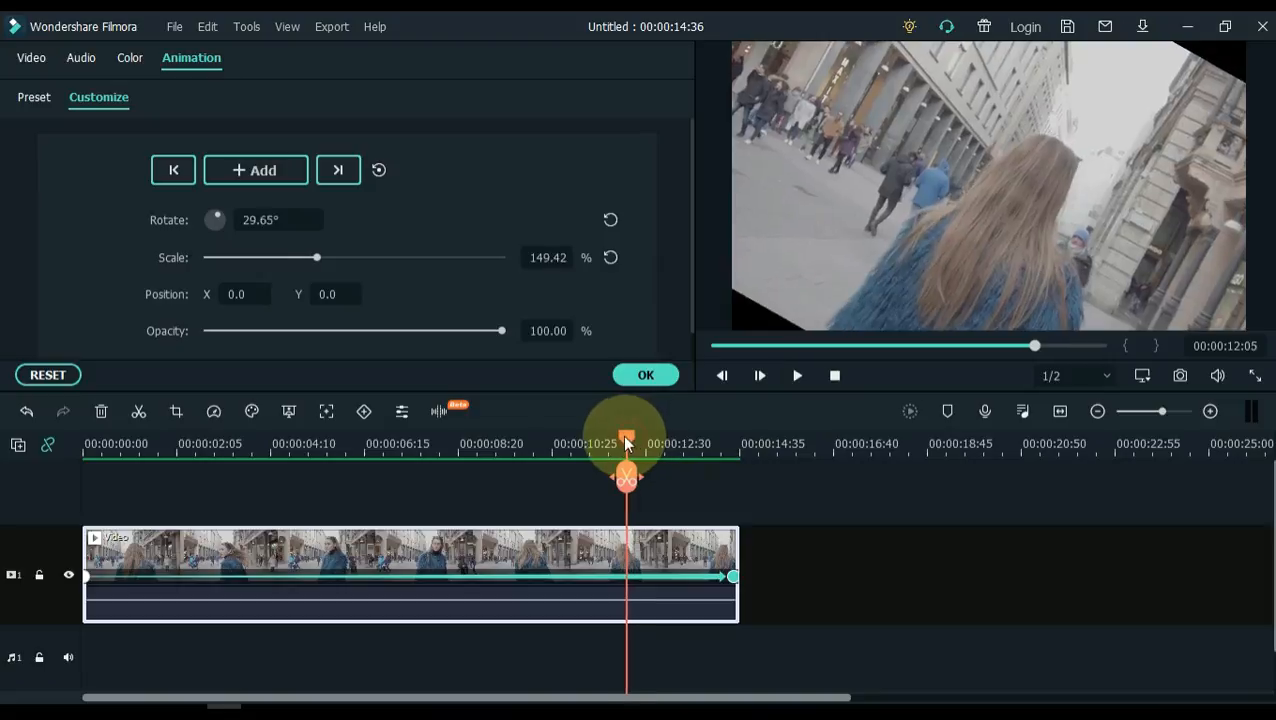
{"action": "left_click_drag", "start_coordinate": [624, 470], "coordinate": [536, 470]}
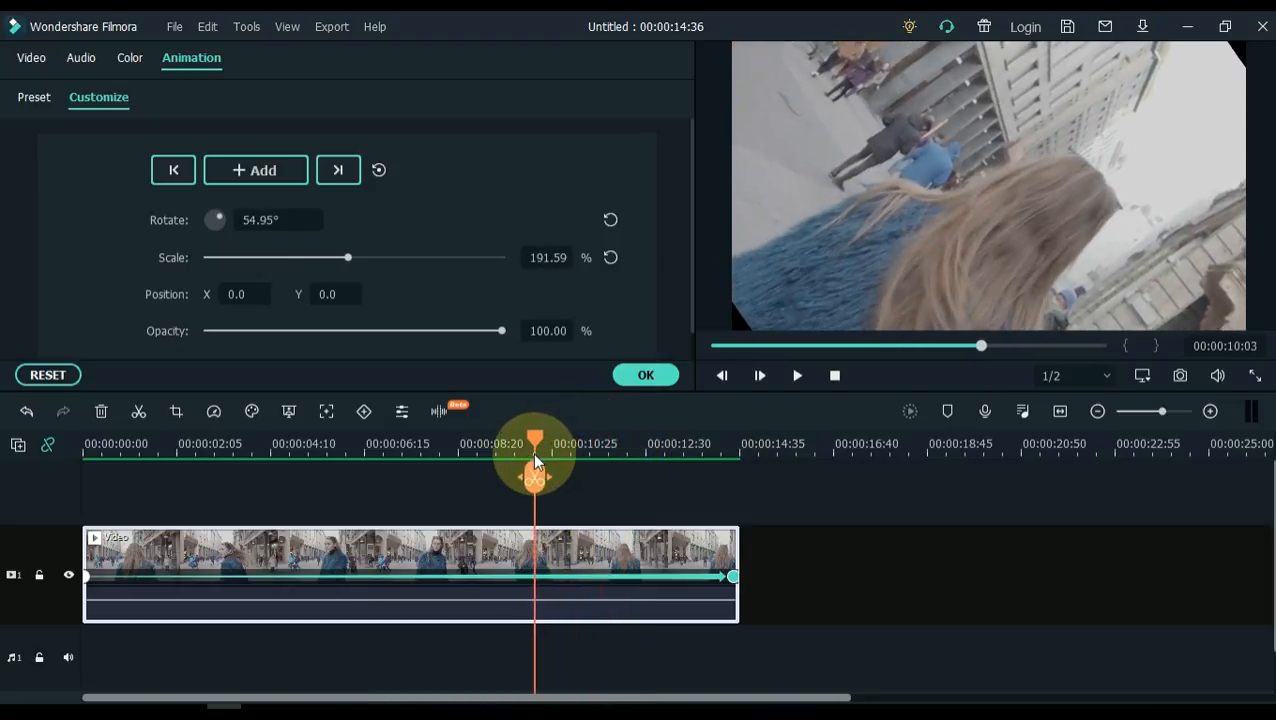
{"action": "left_click_drag", "start_coordinate": [536, 462], "coordinate": [492, 470]}
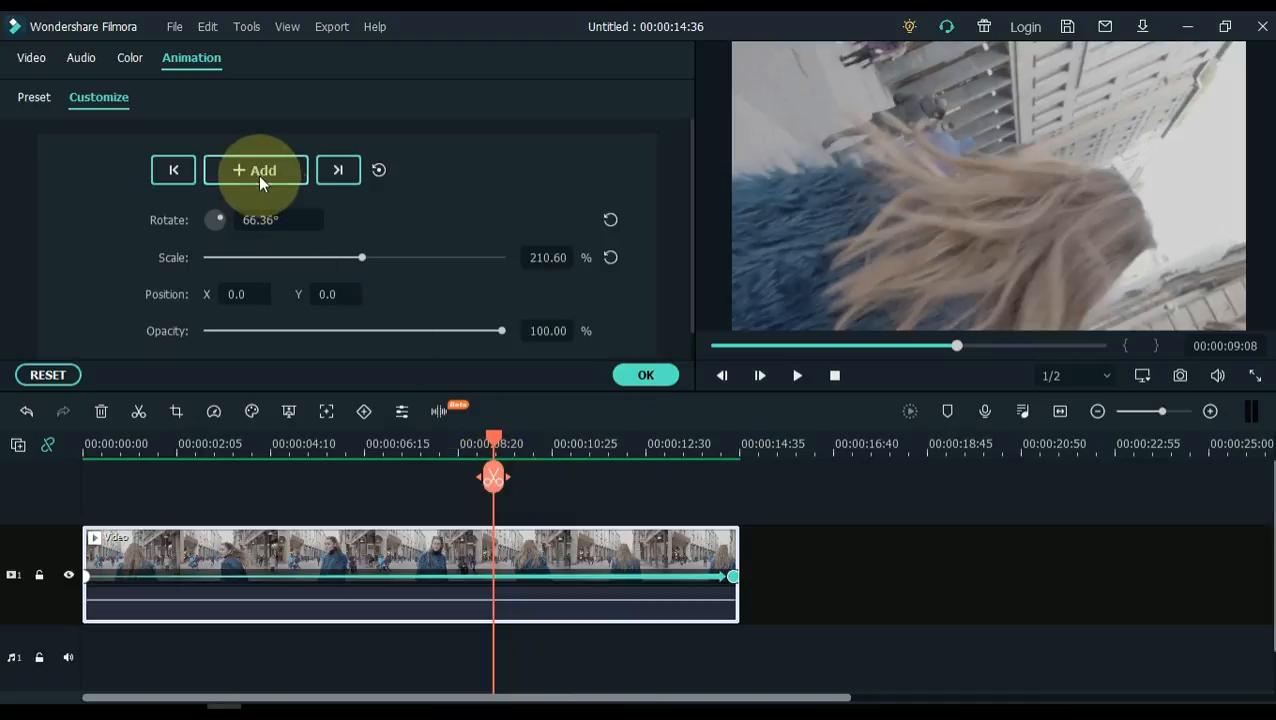
{"action": "left_click", "coordinate": [256, 170]}
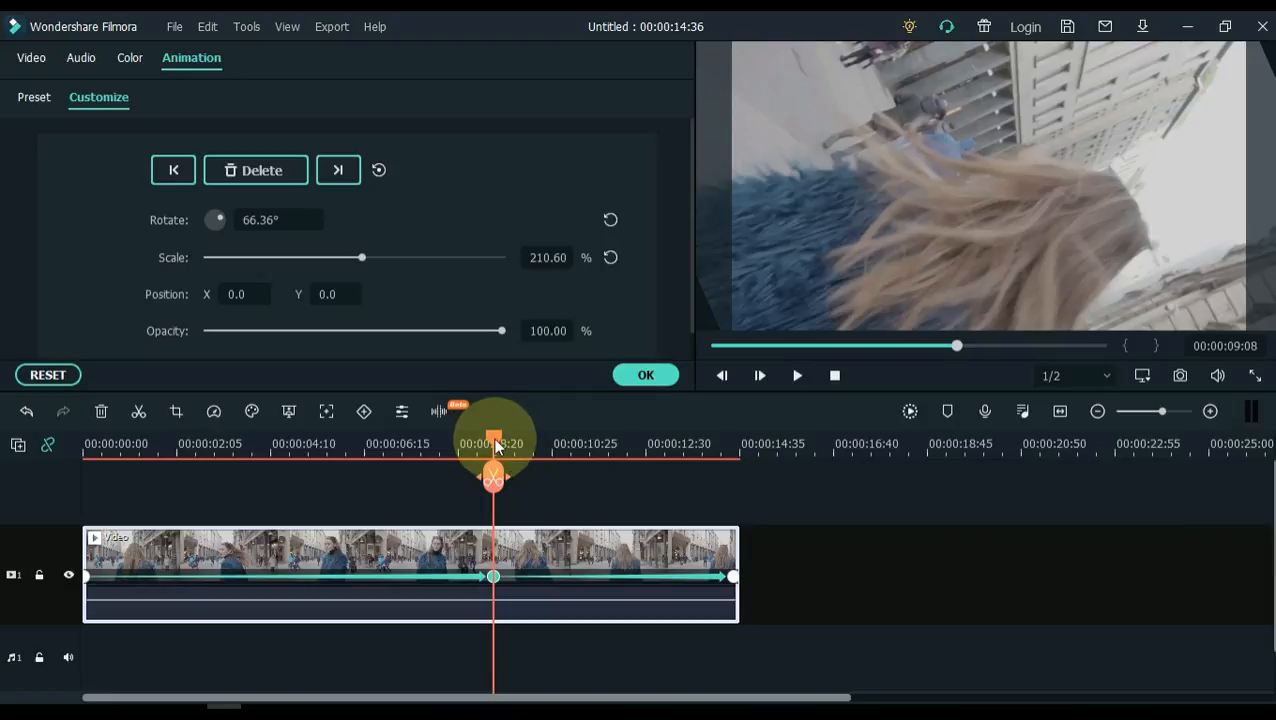
Step: Add a keyframe near 11:58 zooming the clip to about 247% scale
{"action": "left_click_drag", "start_coordinate": [492, 476], "coordinate": [610, 476]}
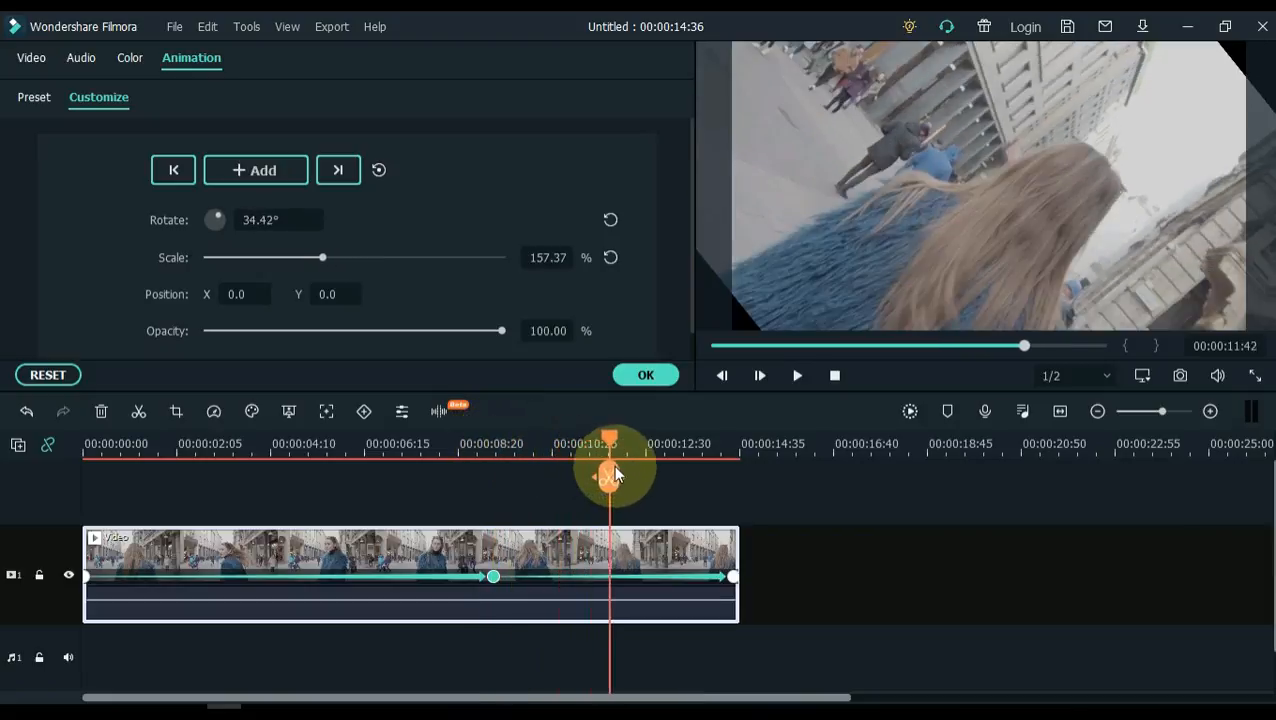
{"action": "left_click_drag", "start_coordinate": [612, 476], "coordinate": [670, 476]}
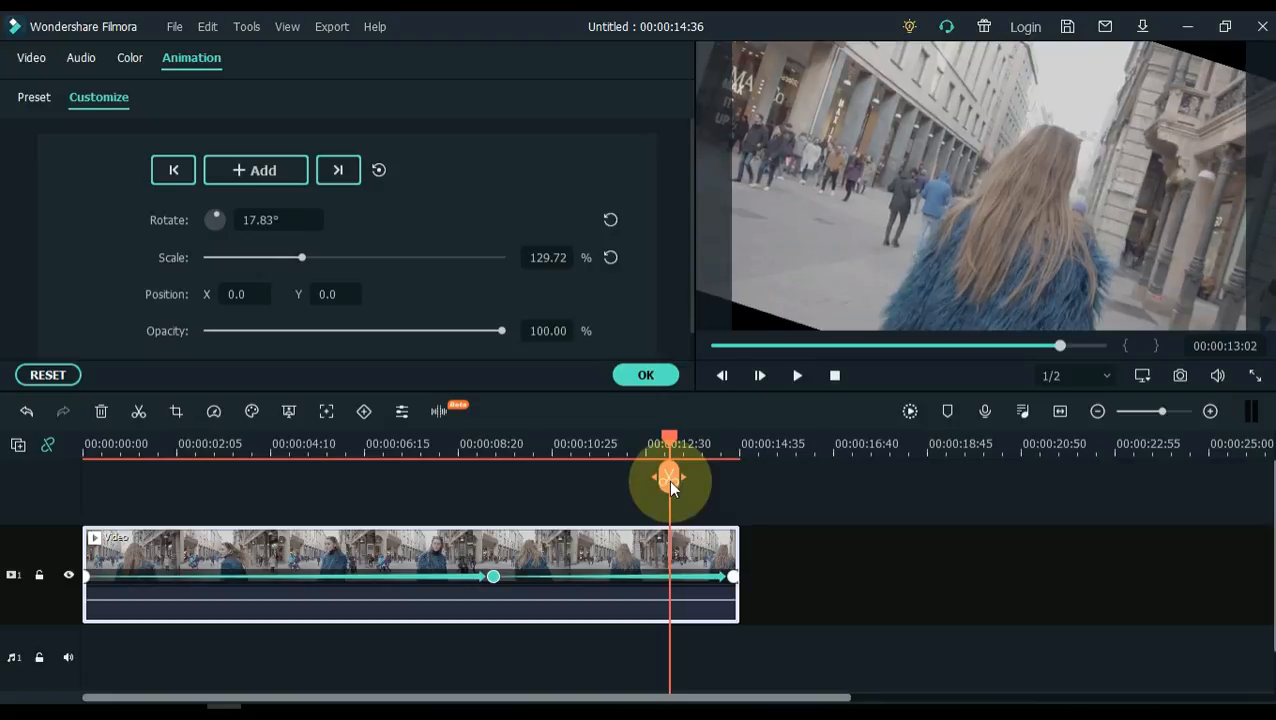
{"action": "left_click_drag", "start_coordinate": [670, 476], "coordinate": [620, 476]}
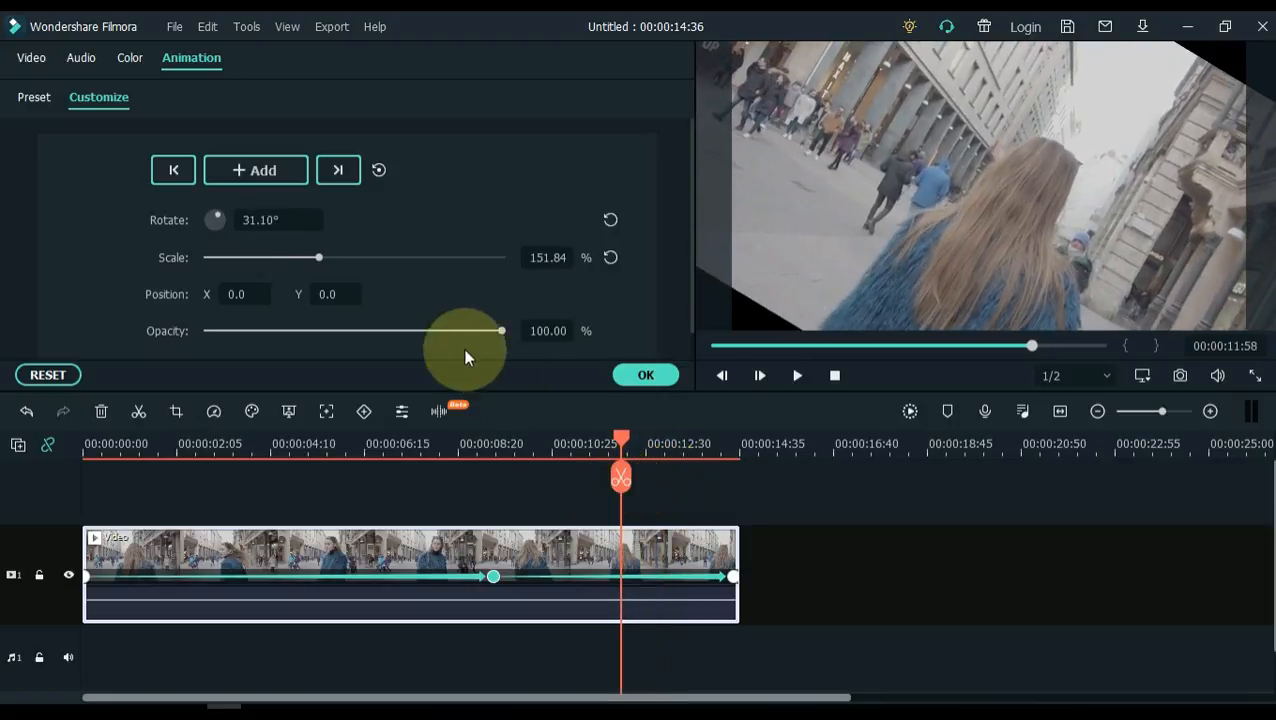
{"action": "left_click", "coordinate": [254, 168]}
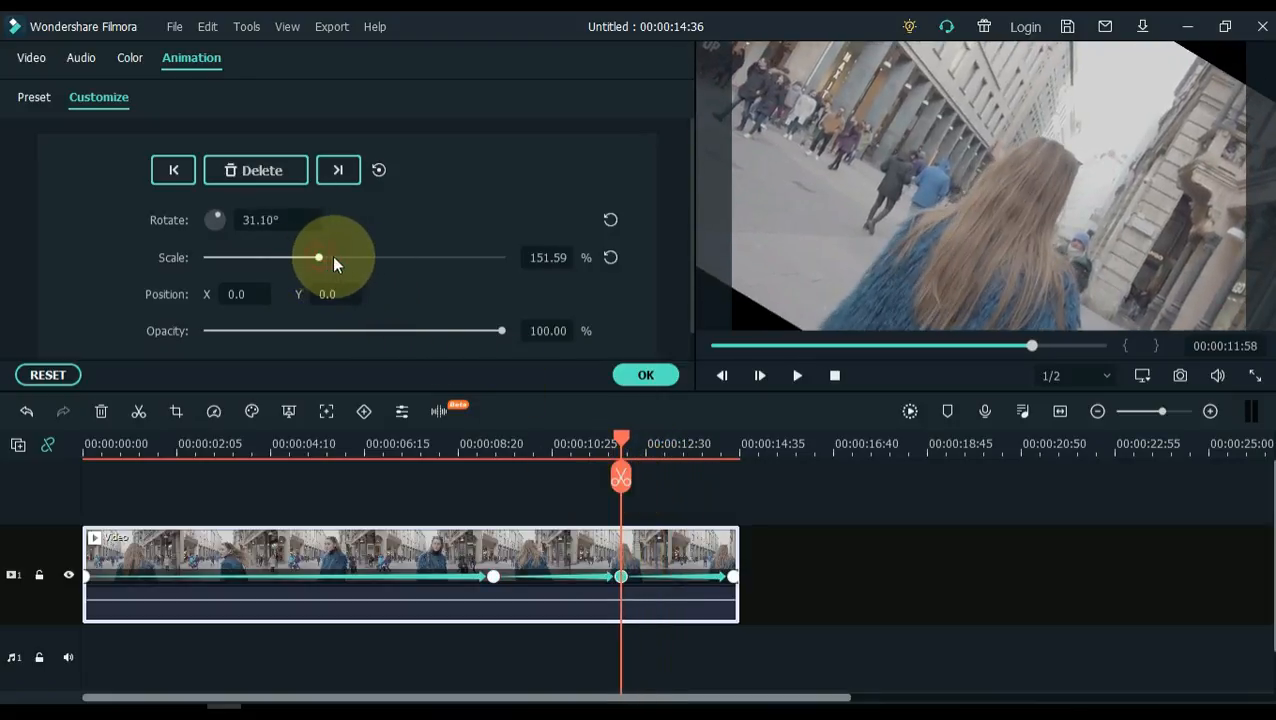
{"action": "left_click_drag", "start_coordinate": [320, 258], "coordinate": [388, 258]}
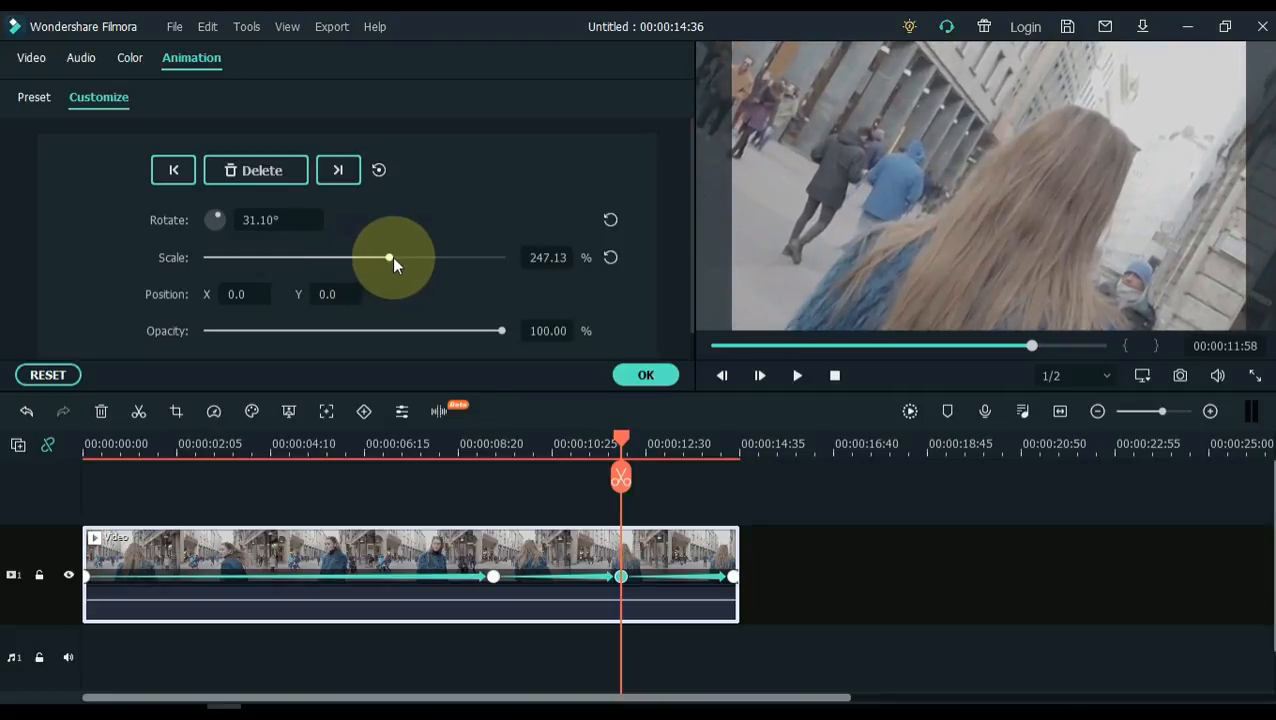
{"action": "left_click_drag", "start_coordinate": [388, 258], "coordinate": [430, 258]}
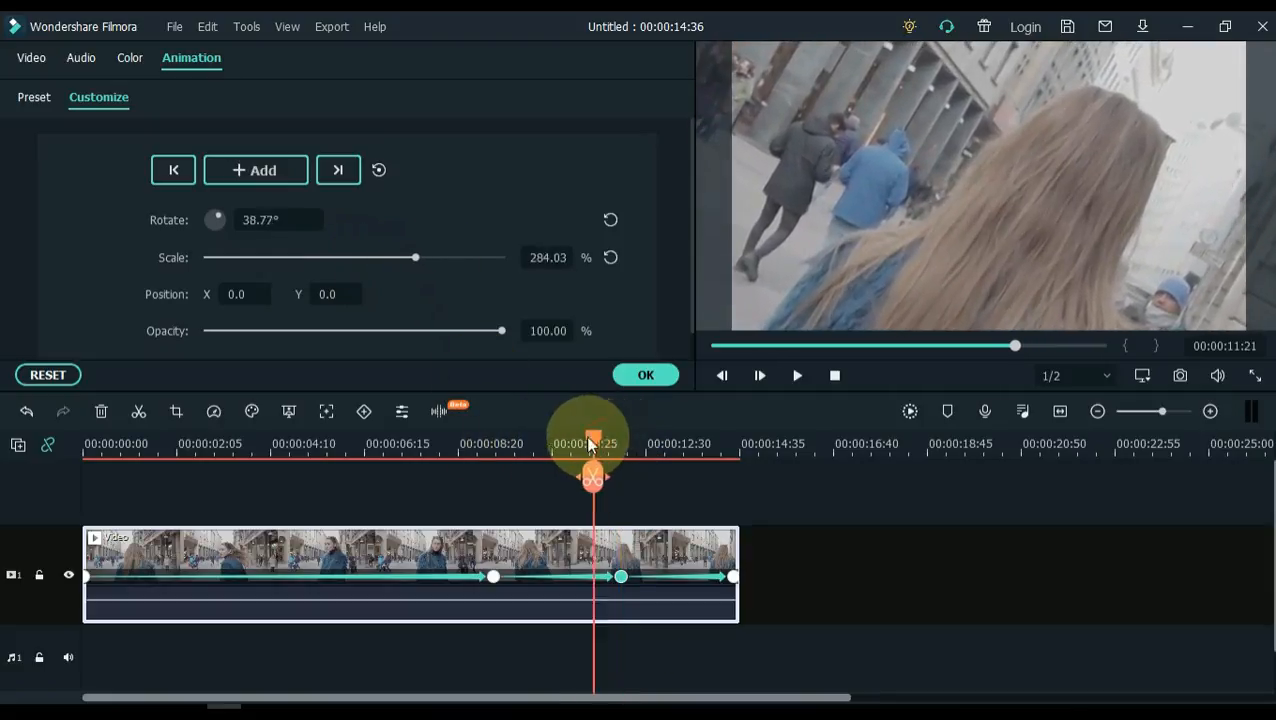
Step: Scrub from nine seconds to the clip end to preview the interpolated zoom
{"action": "left_click_drag", "start_coordinate": [590, 444], "coordinate": [496, 444]}
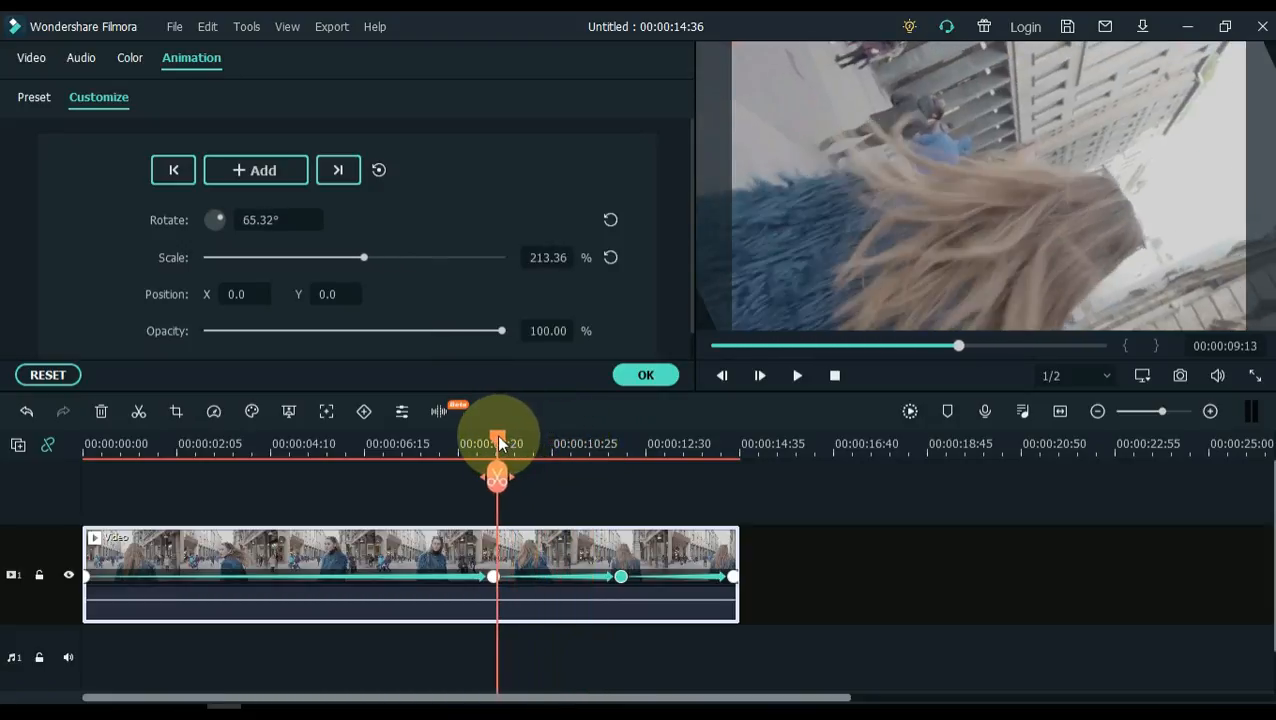
{"action": "left_click_drag", "start_coordinate": [498, 444], "coordinate": [578, 444]}
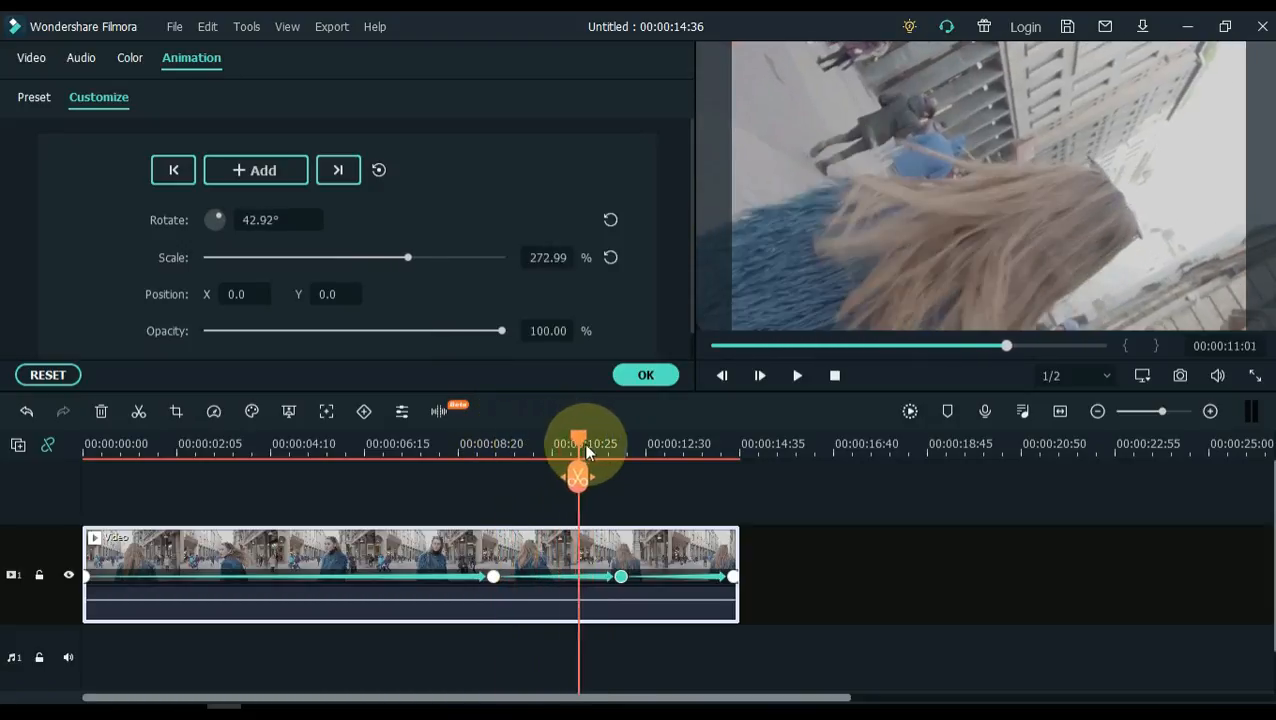
{"action": "left_click_drag", "start_coordinate": [578, 444], "coordinate": [668, 444]}
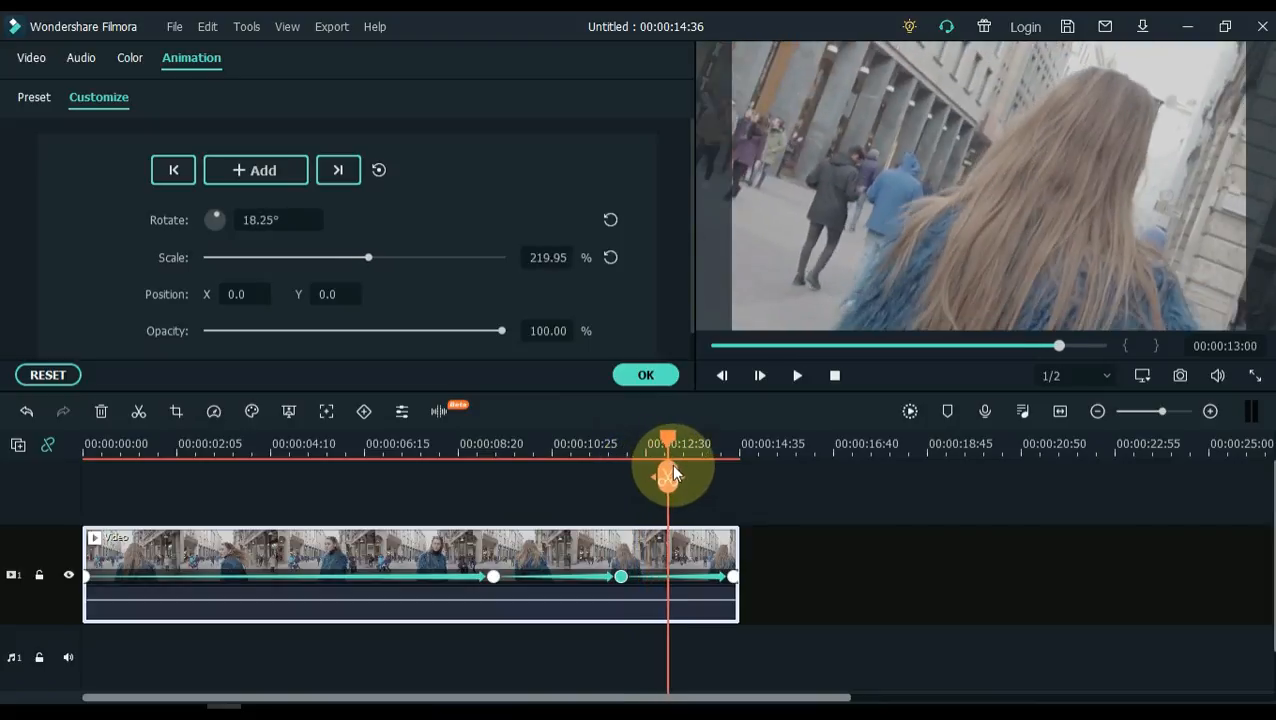
{"action": "left_click_drag", "start_coordinate": [670, 476], "coordinate": [716, 476]}
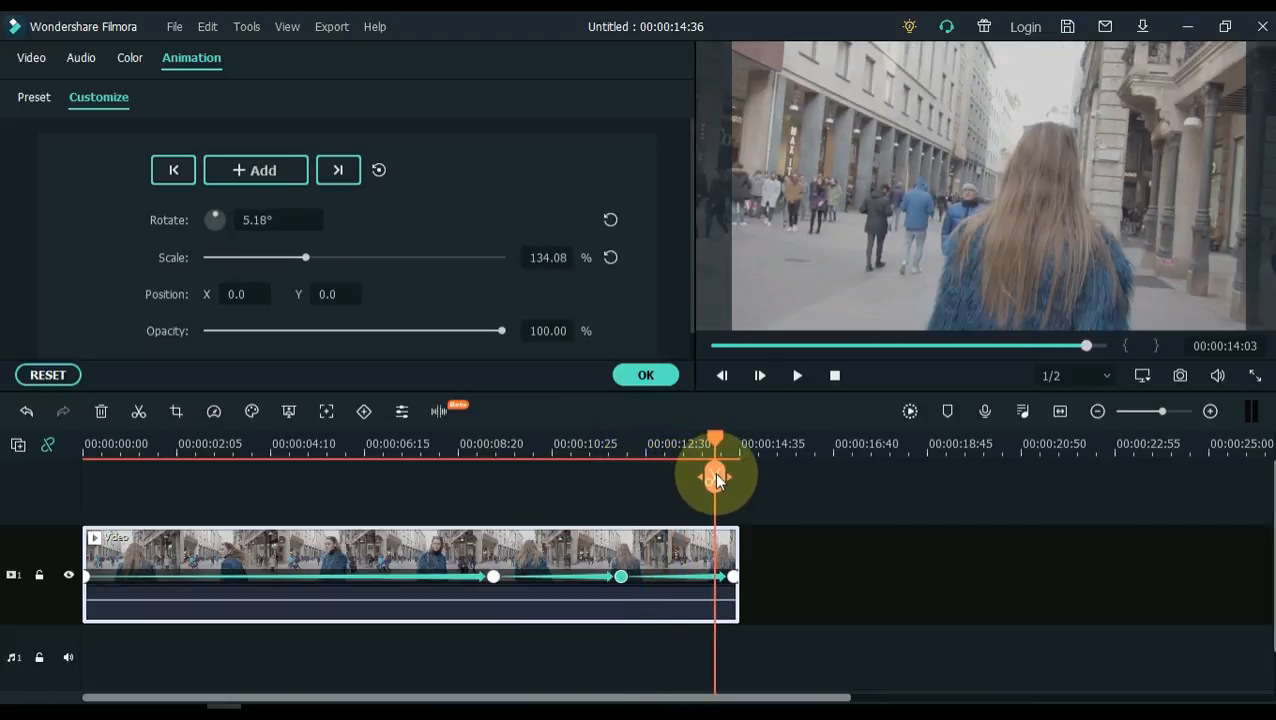
Step: Add a keyframe near 5:02 with about 221% scale
{"action": "left_click_drag", "start_coordinate": [718, 476], "coordinate": [410, 476]}
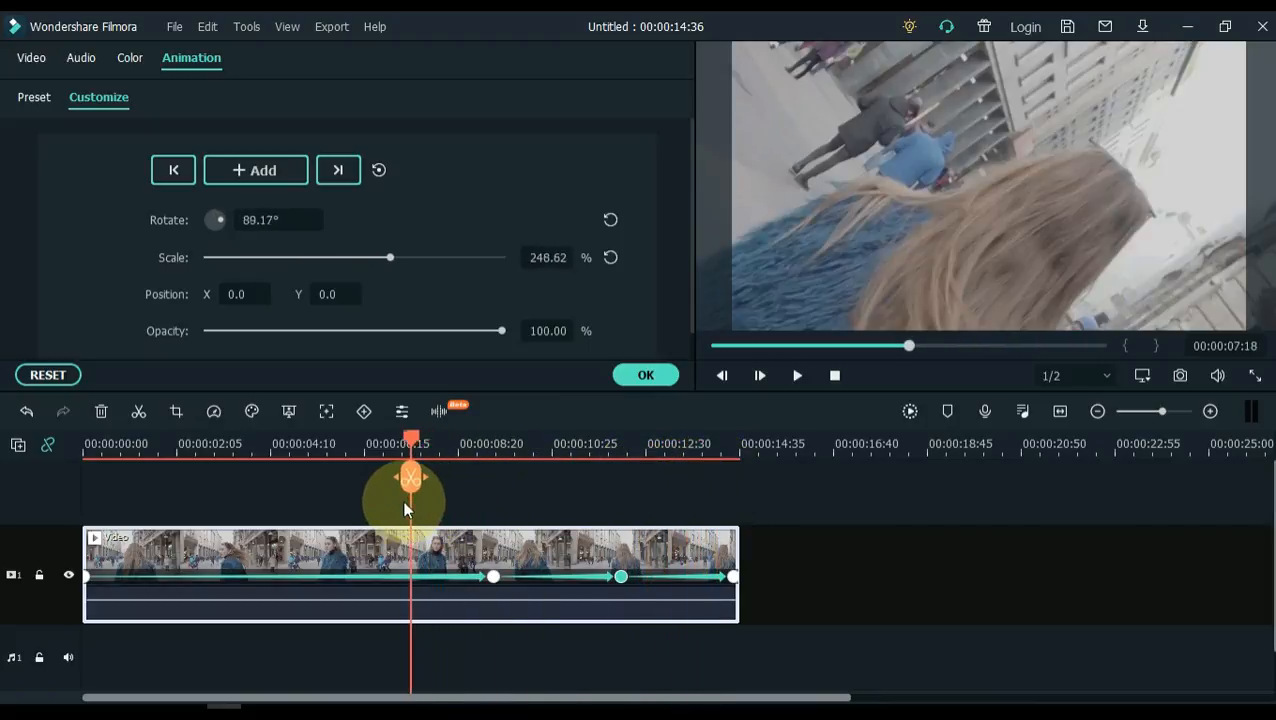
{"action": "left_click_drag", "start_coordinate": [410, 478], "coordinate": [352, 478]}
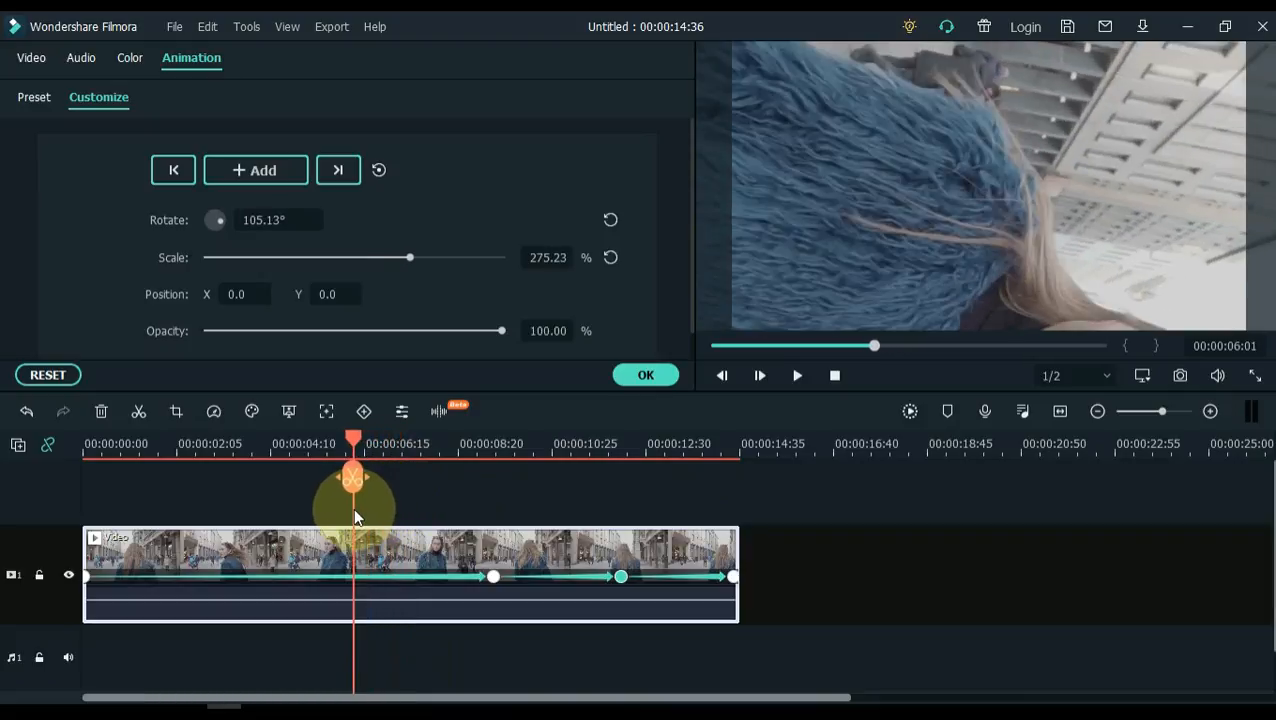
{"action": "left_click_drag", "start_coordinate": [352, 476], "coordinate": [316, 476]}
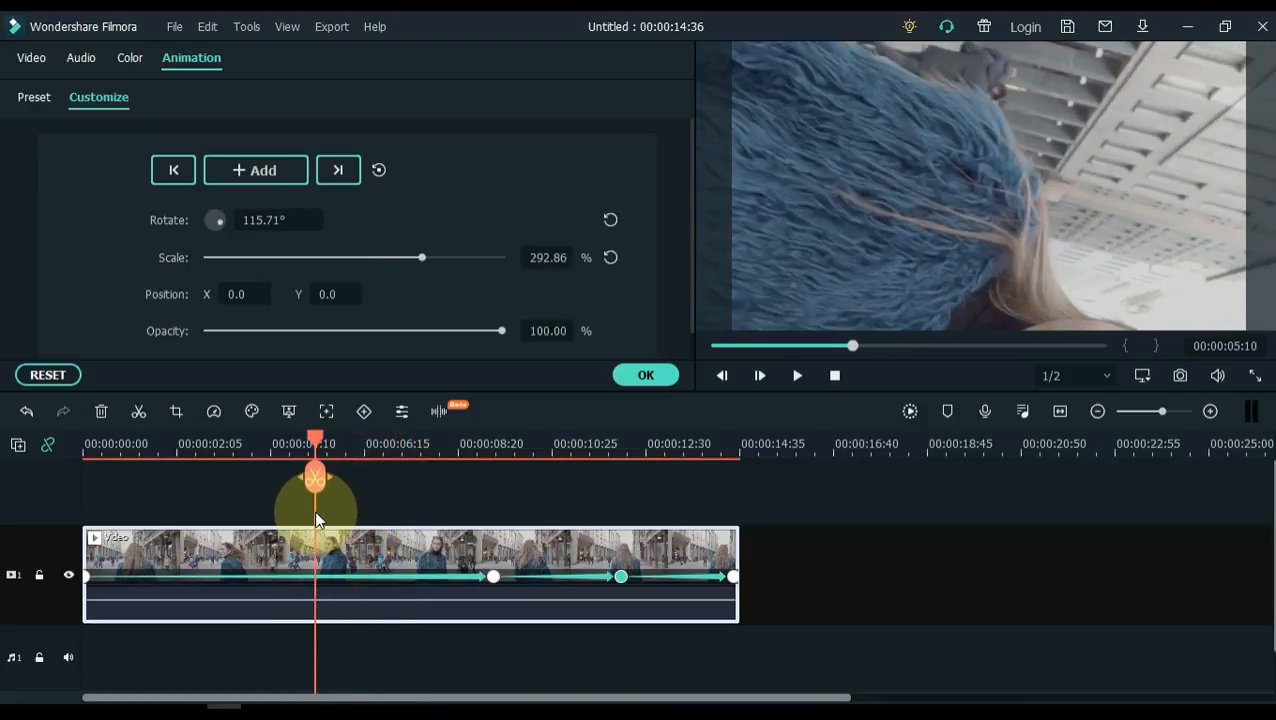
{"action": "left_click_drag", "start_coordinate": [316, 476], "coordinate": [304, 476]}
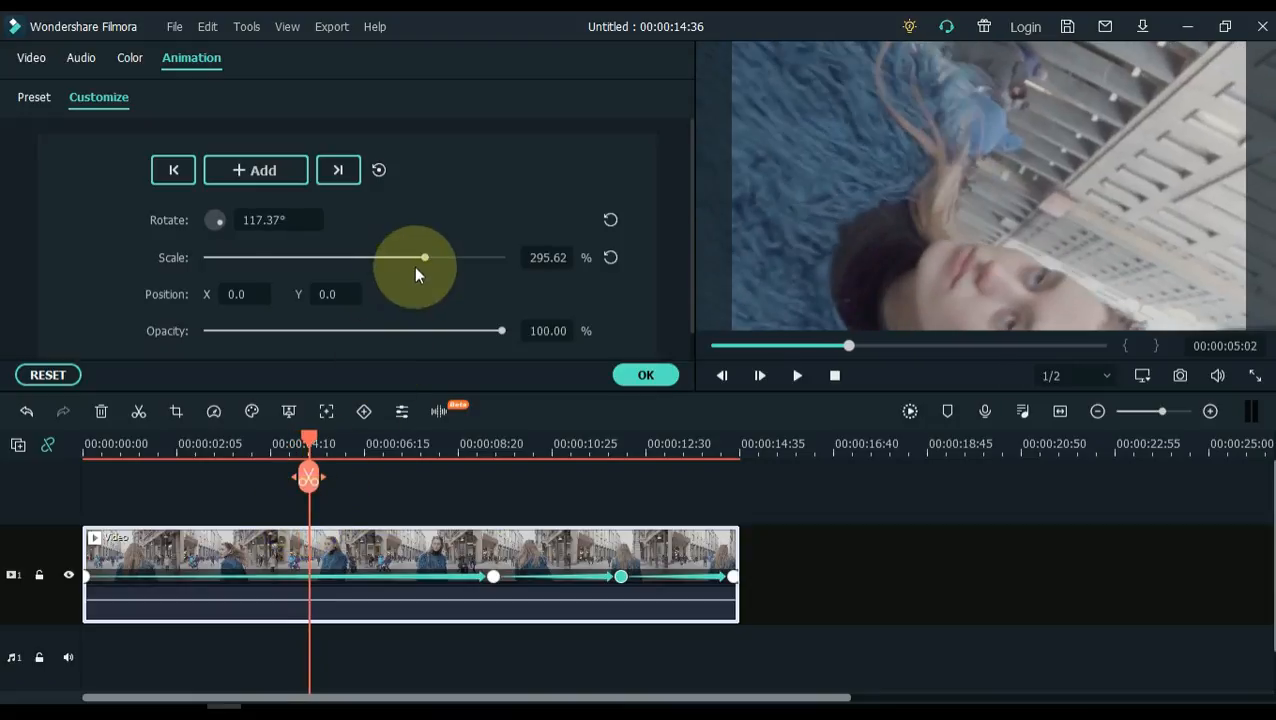
{"action": "left_click_drag", "start_coordinate": [424, 256], "coordinate": [406, 256]}
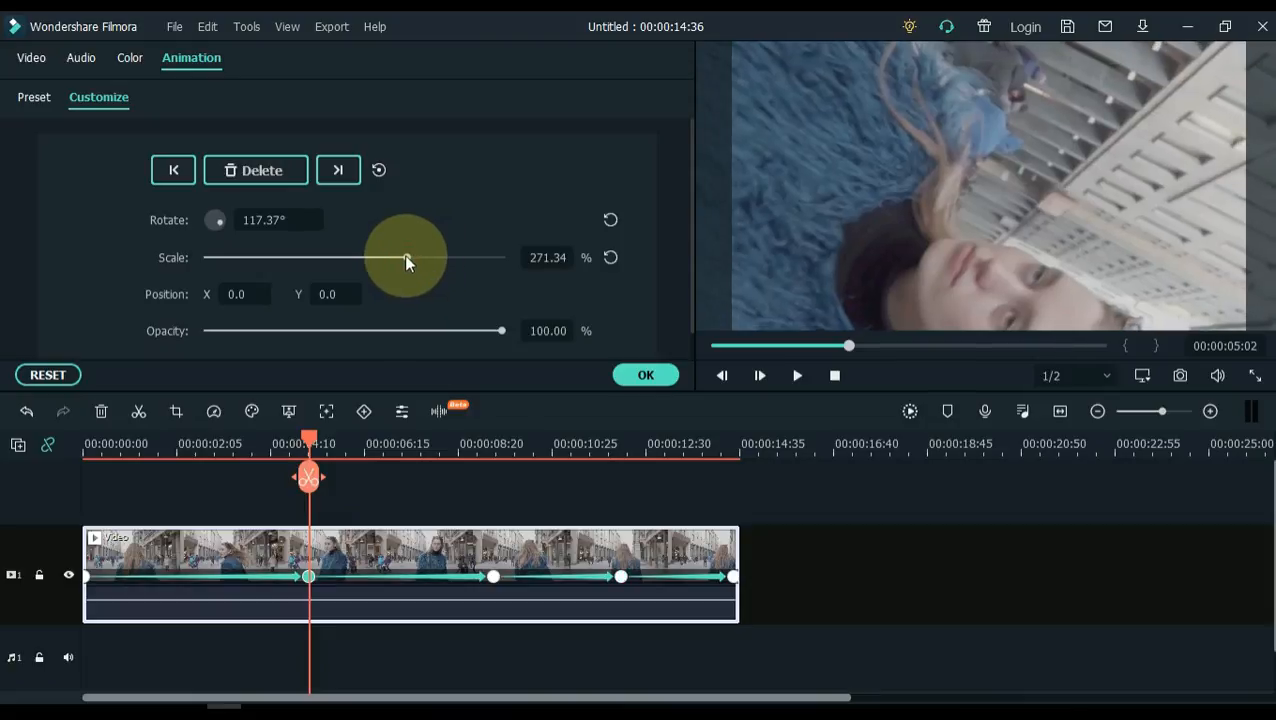
{"action": "left_click_drag", "start_coordinate": [404, 258], "coordinate": [362, 258]}
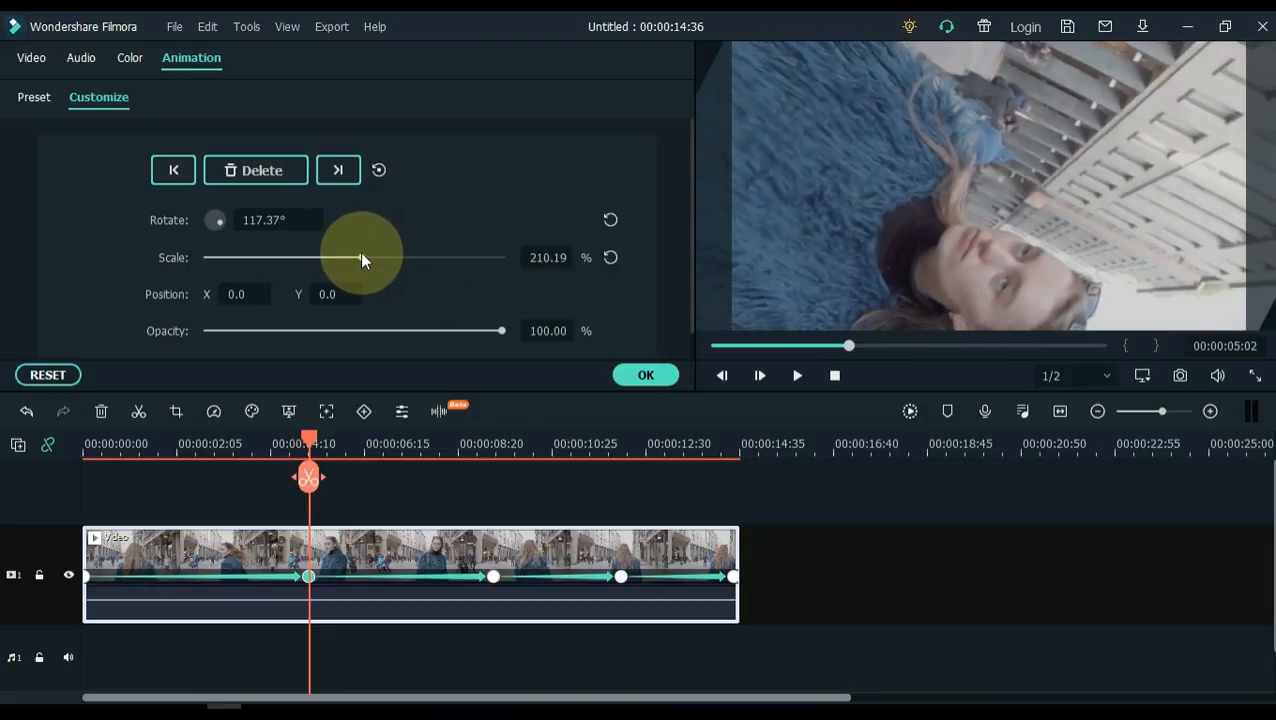
{"action": "left_click_drag", "start_coordinate": [362, 258], "coordinate": [372, 258]}
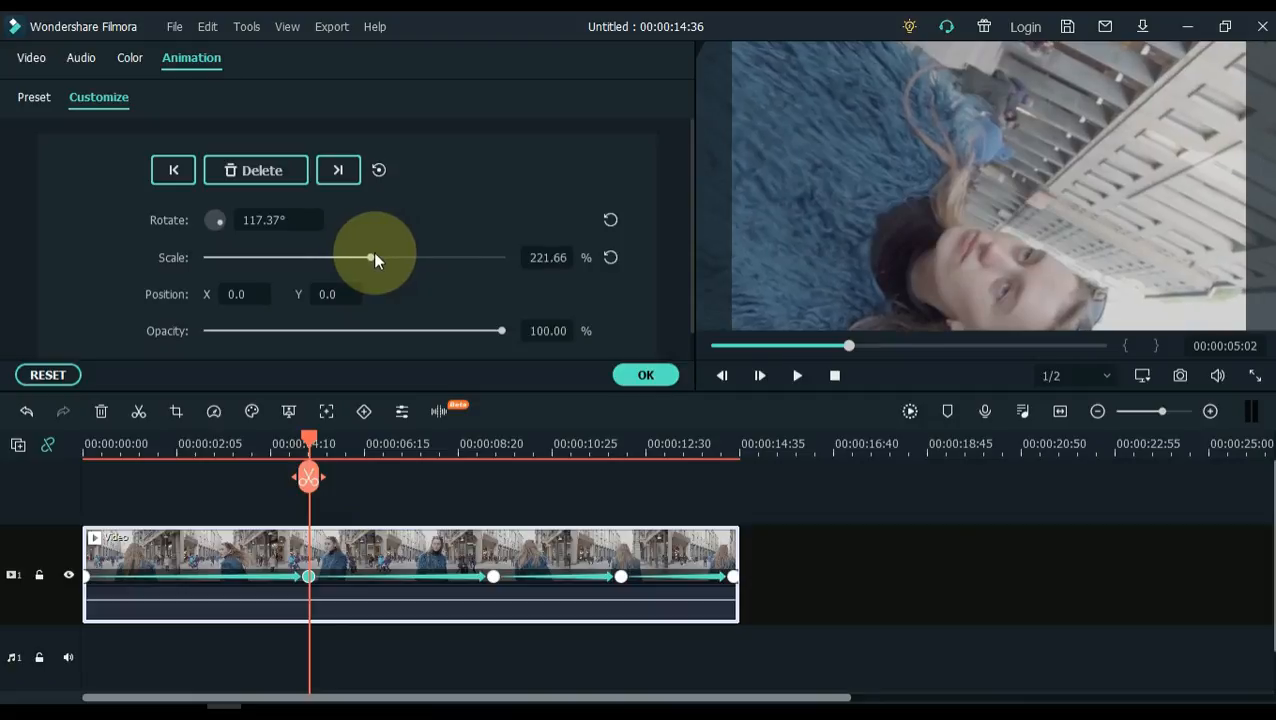
{"action": "left_click_drag", "start_coordinate": [370, 256], "coordinate": [376, 256]}
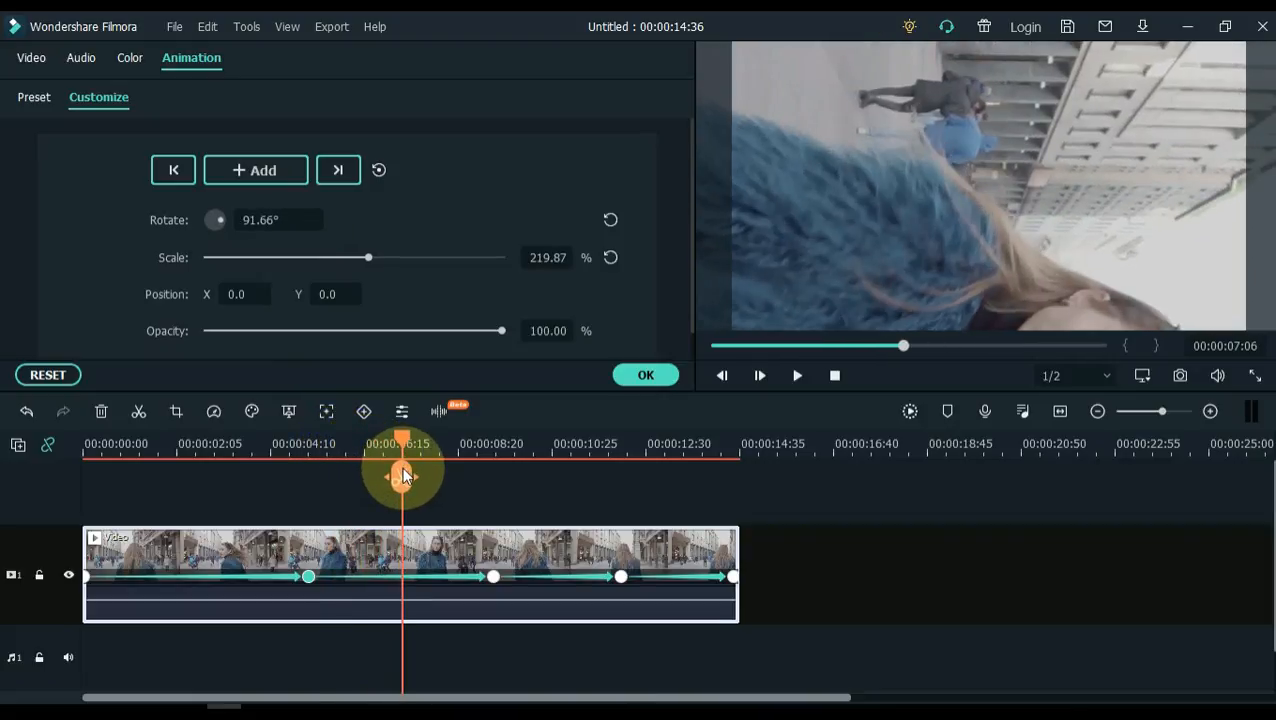
{"action": "mouse_move", "coordinate": [356, 264]}
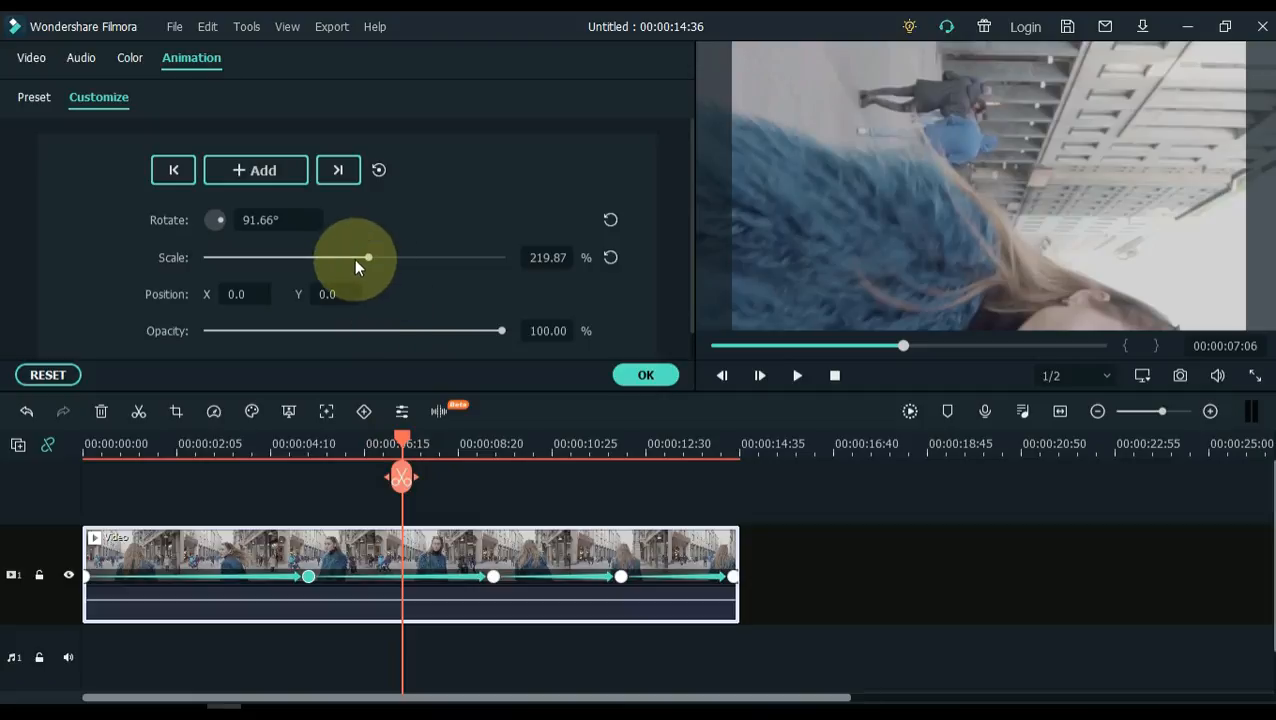
Step: Set about 190% scale near 7:06, apply the animation with OK and replay the clip
{"action": "left_click_drag", "start_coordinate": [368, 258], "coordinate": [348, 258]}
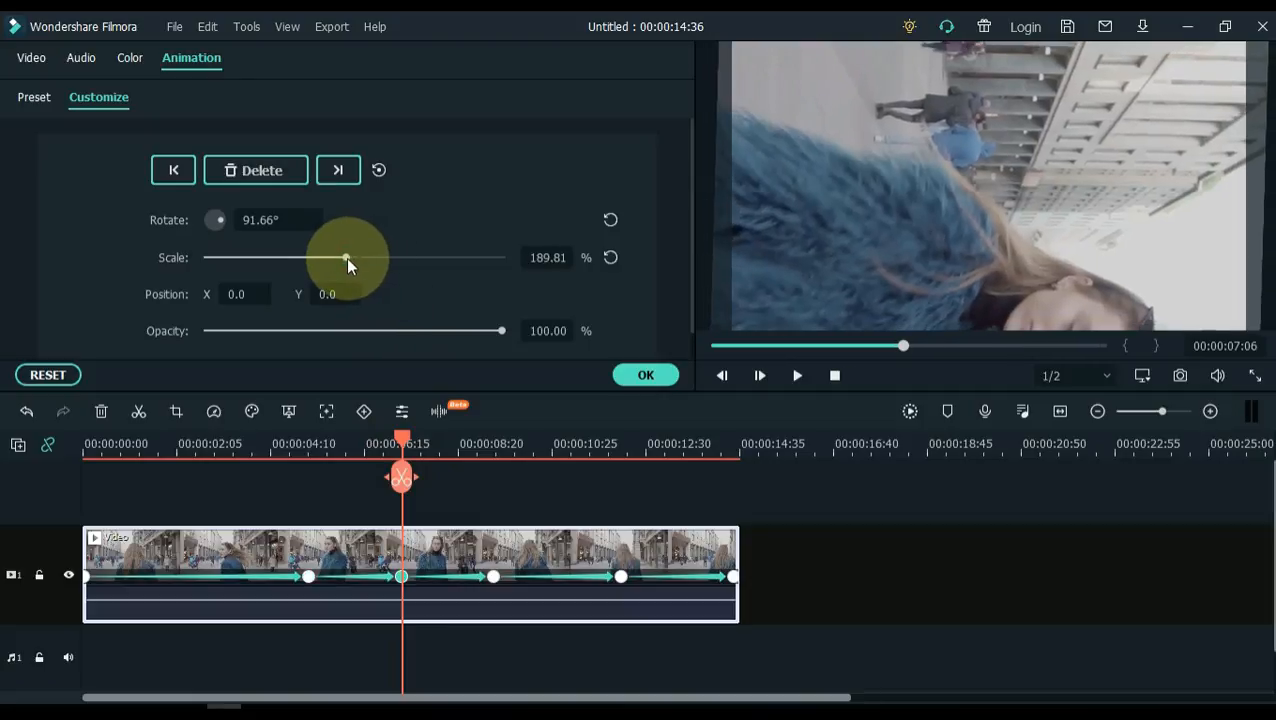
{"action": "mouse_move", "coordinate": [378, 360]}
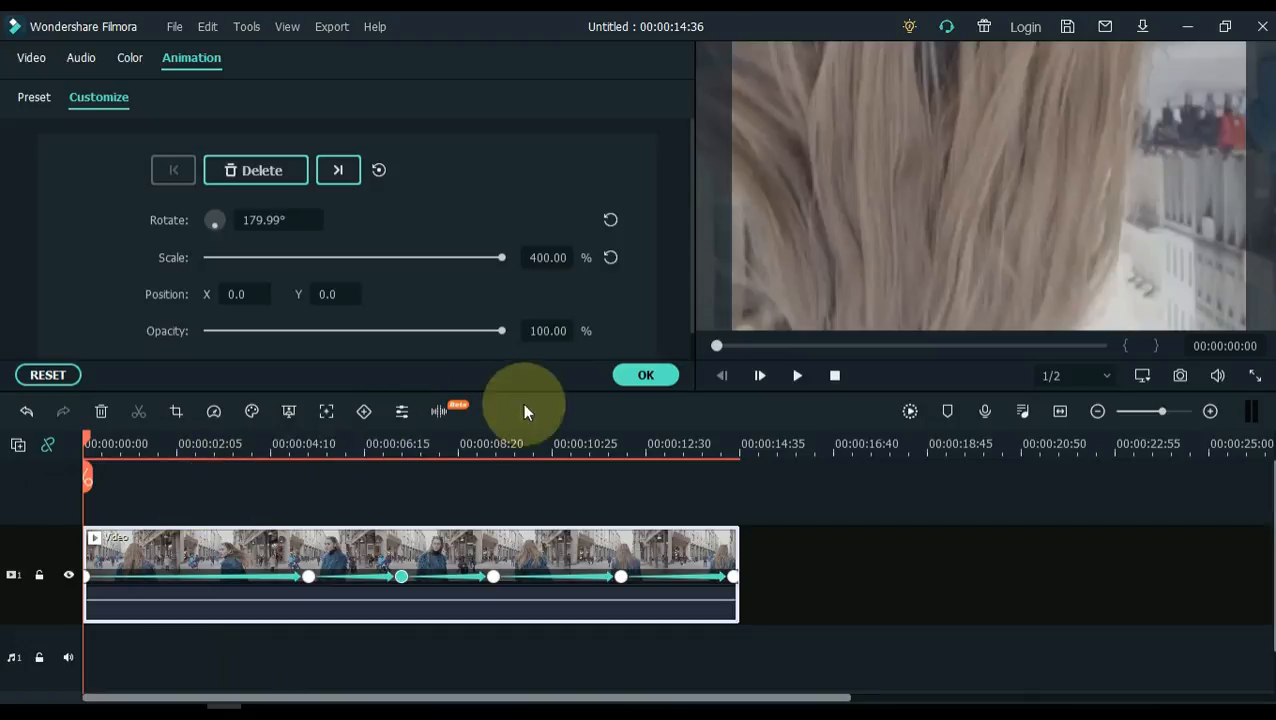
{"action": "left_click", "coordinate": [644, 376]}
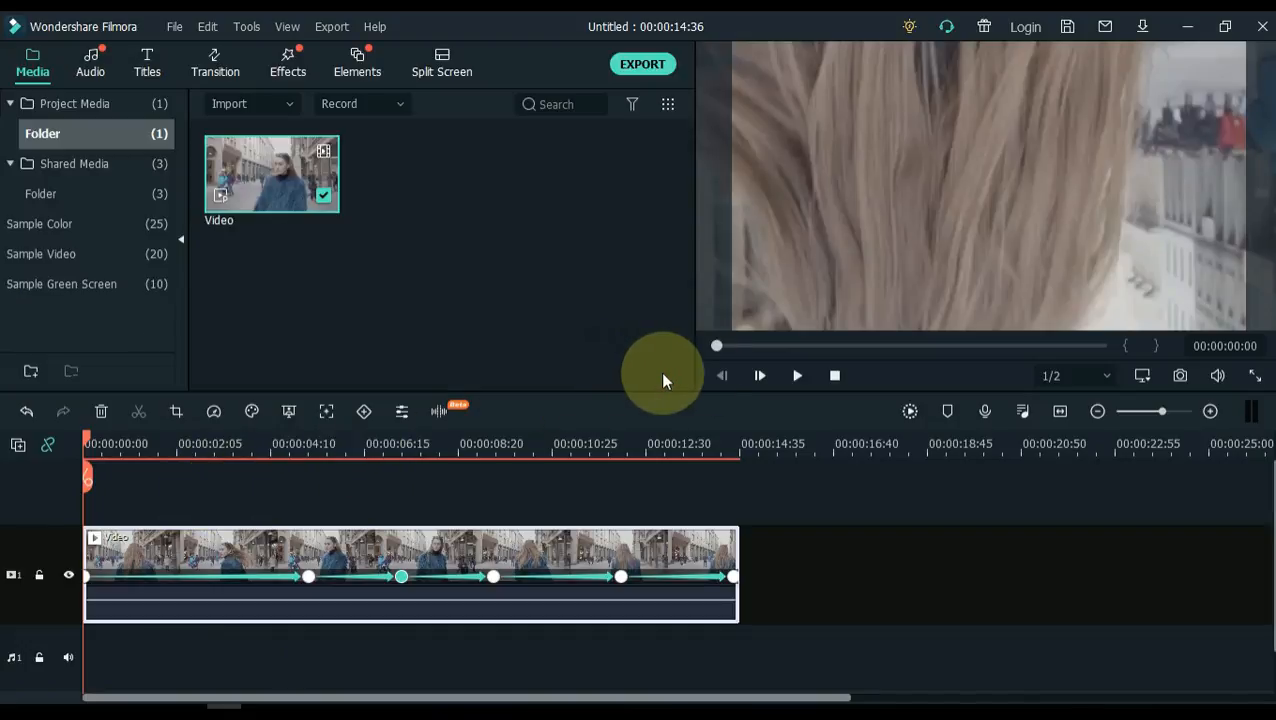
{"action": "left_click", "coordinate": [796, 376]}
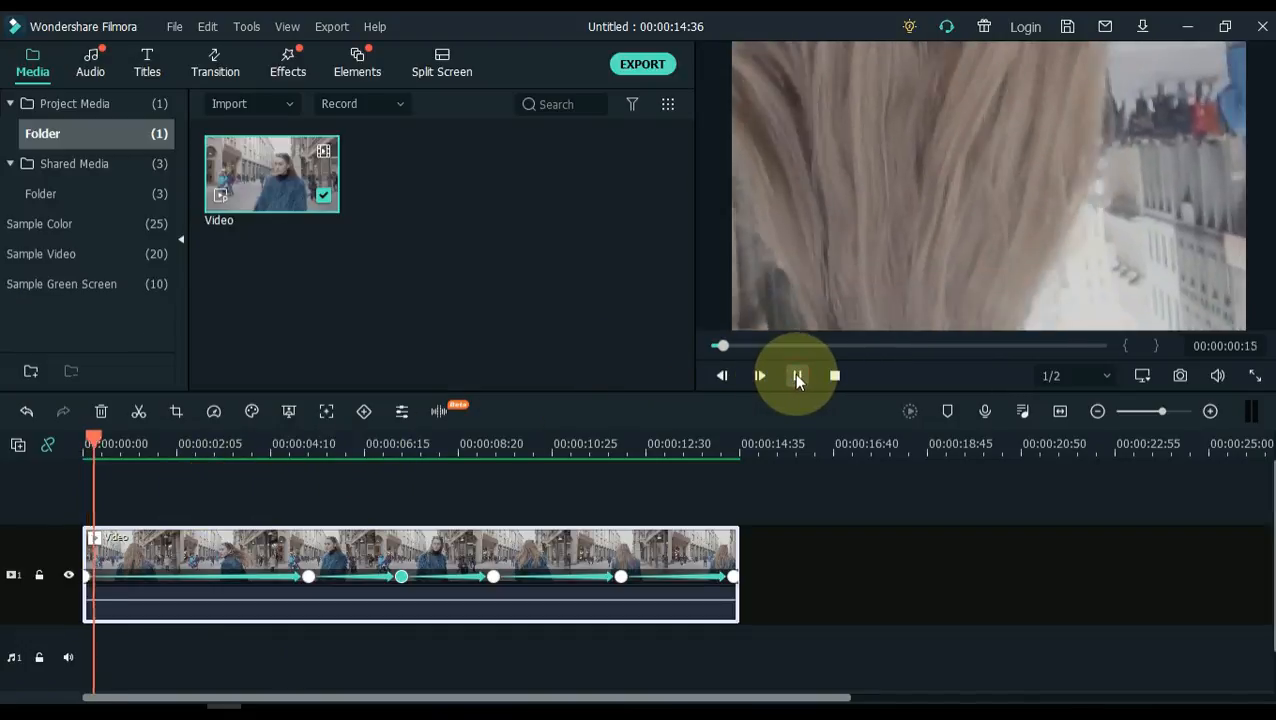